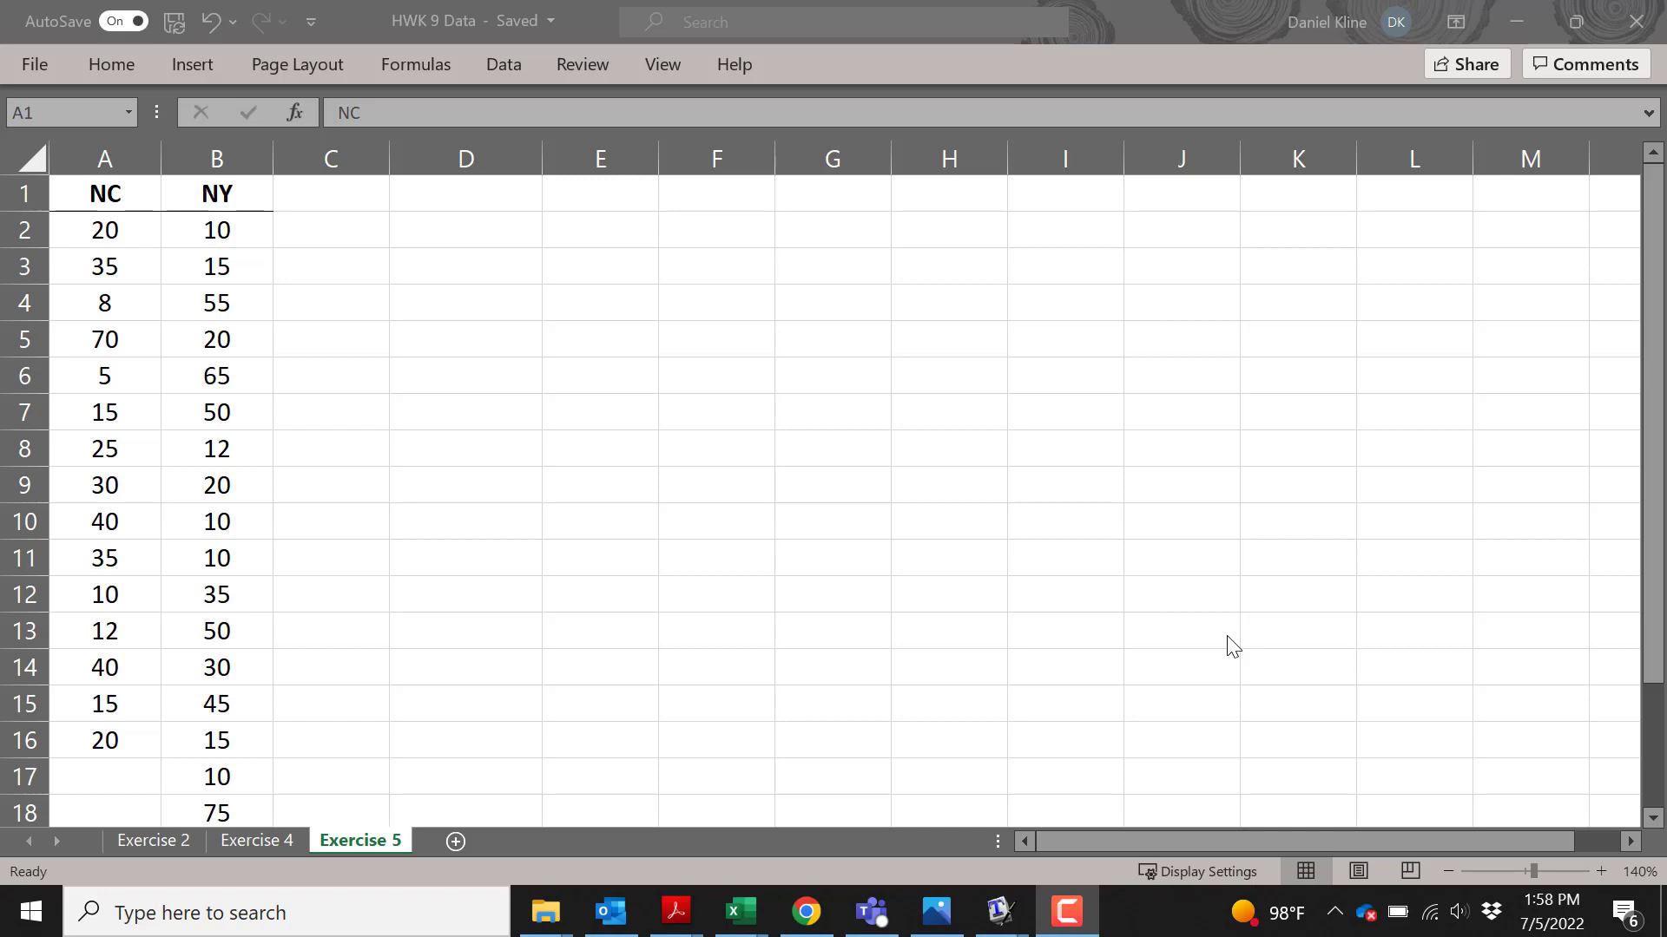
pyautogui.moveTo(604, 553)
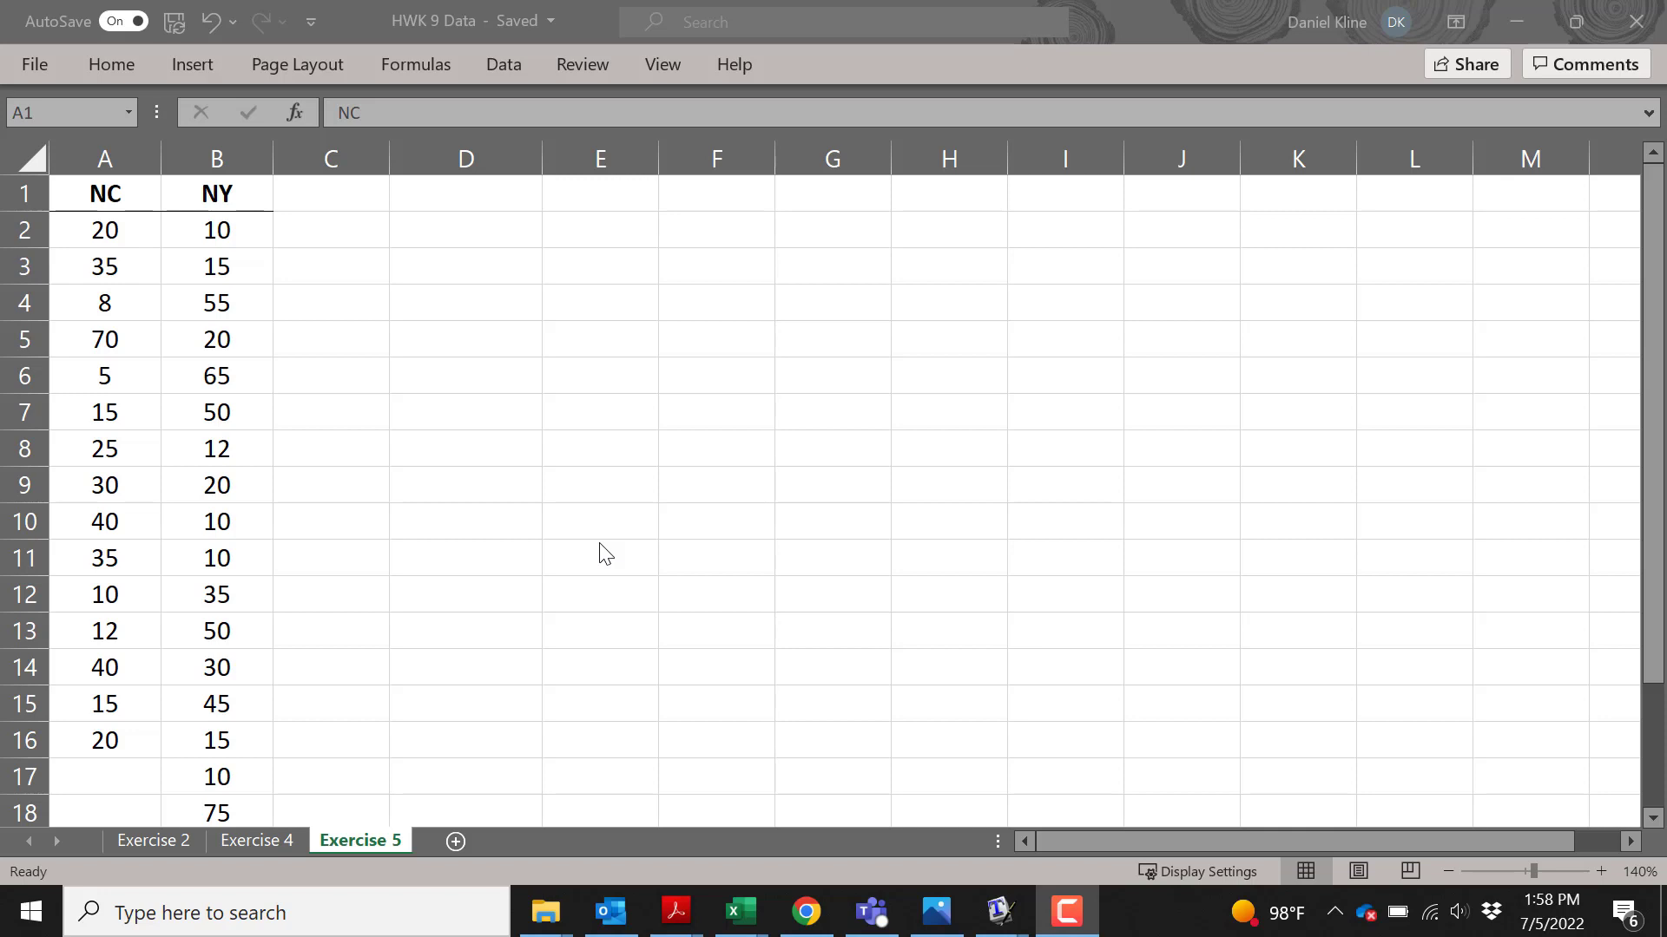
pyautogui.moveTo(195, 188)
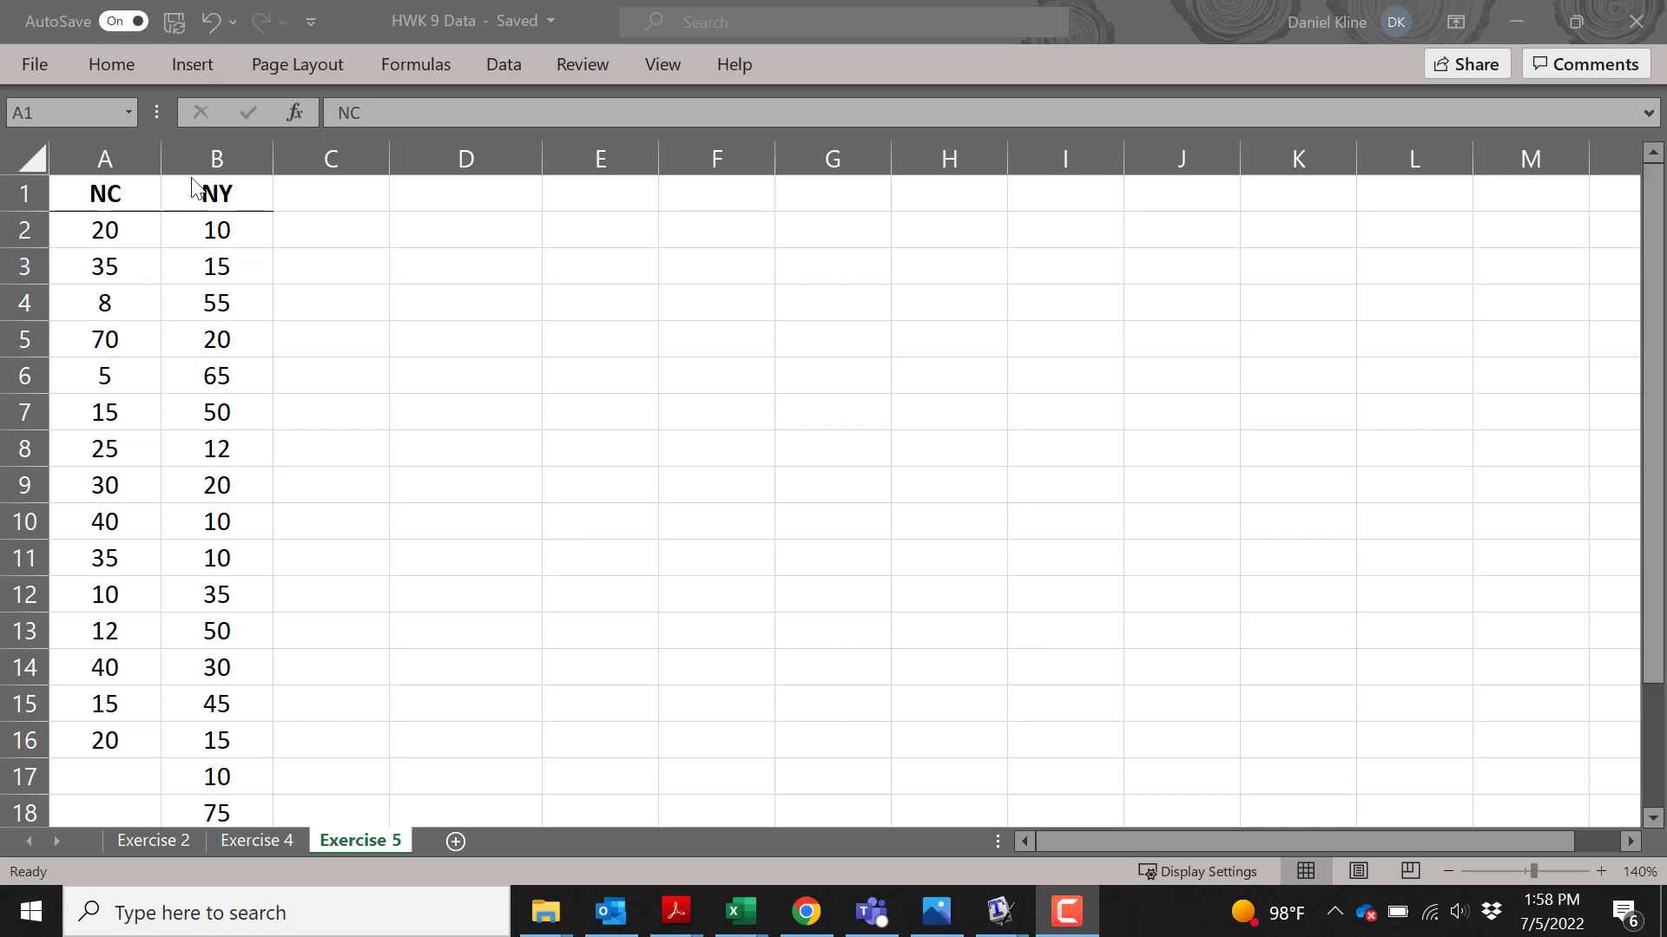
# - Inspect the NY data and heading, then select the NC column of values
pyautogui.click(217, 229)
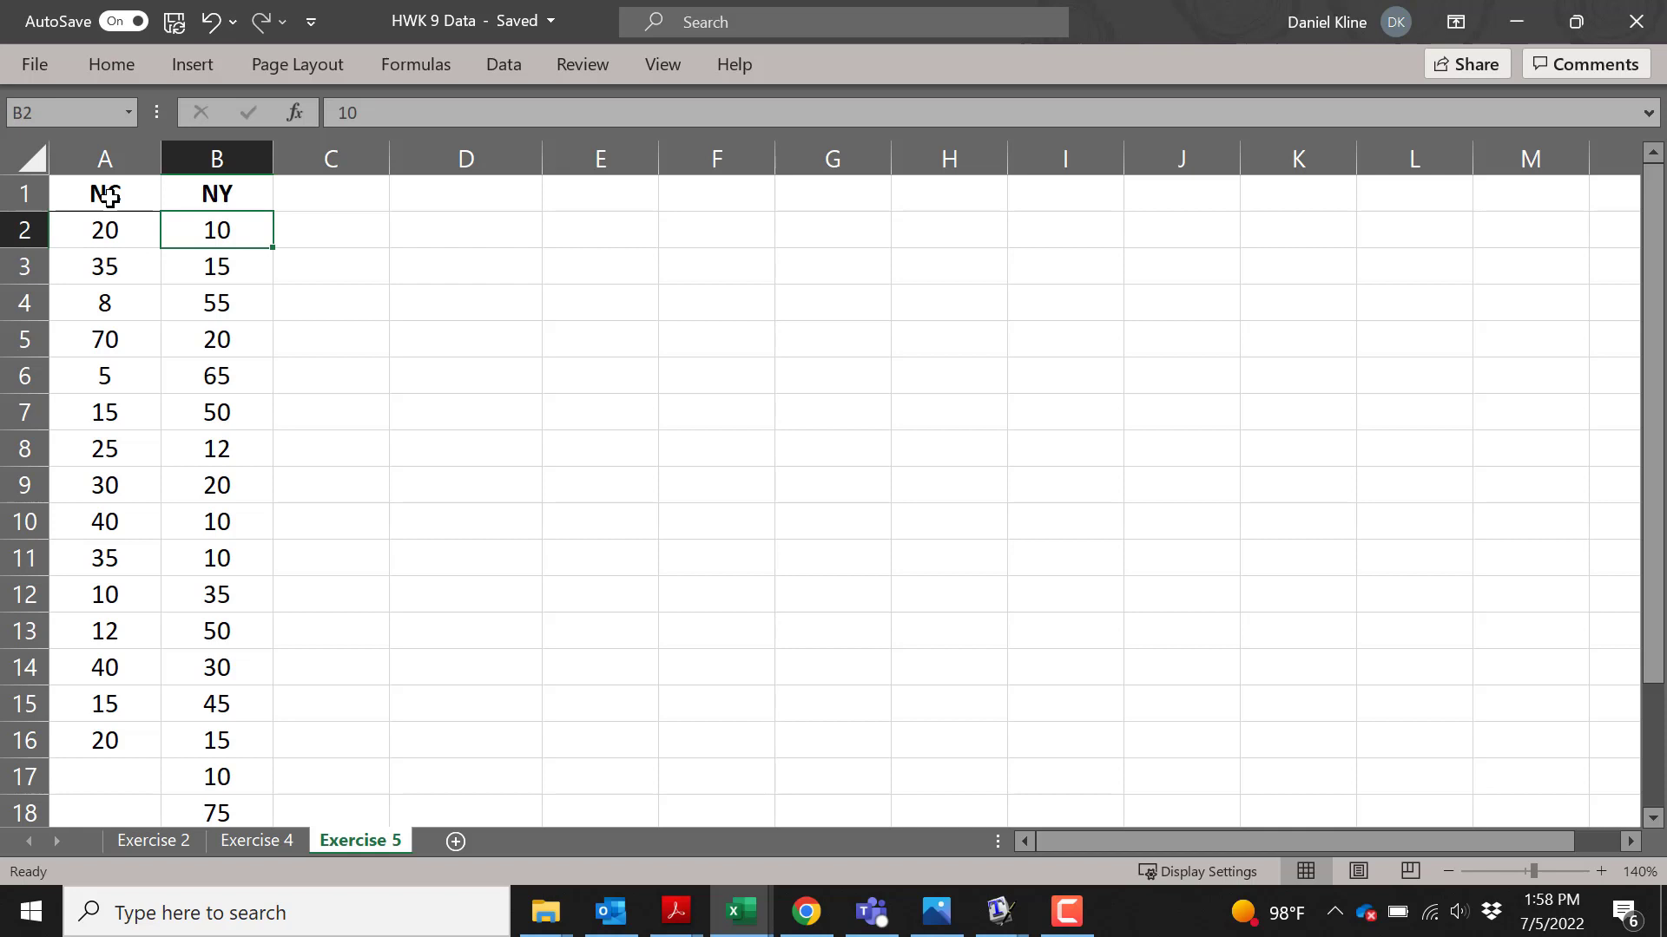
pyautogui.click(217, 192)
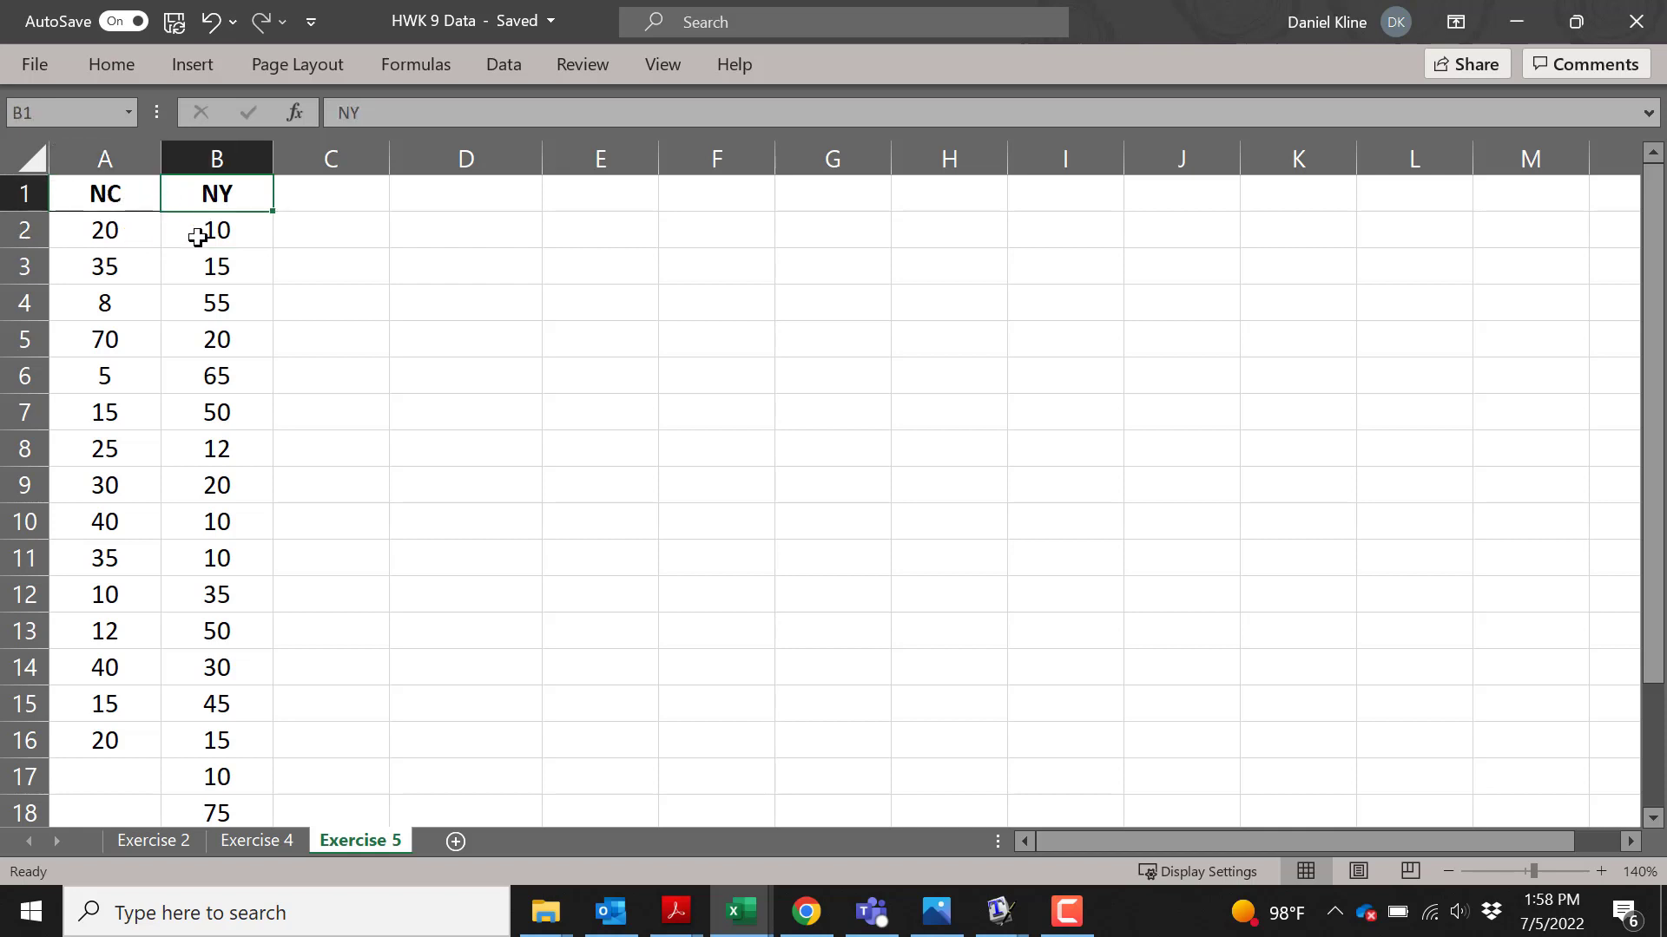
pyautogui.click(104, 157)
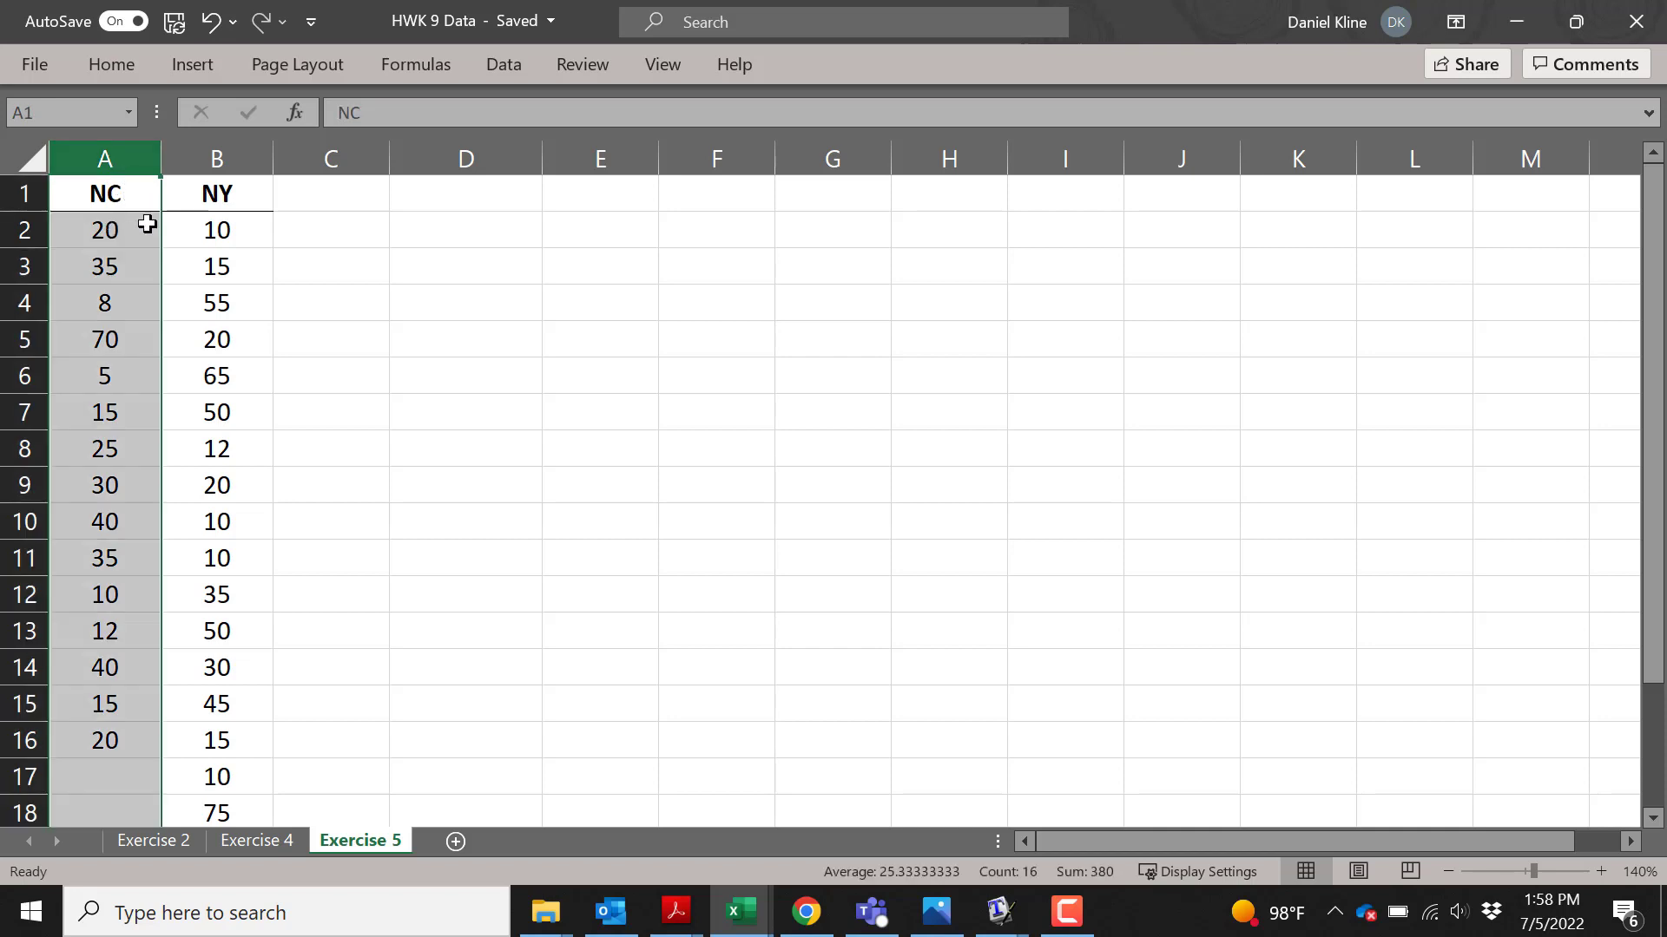
pyautogui.moveTo(455, 226)
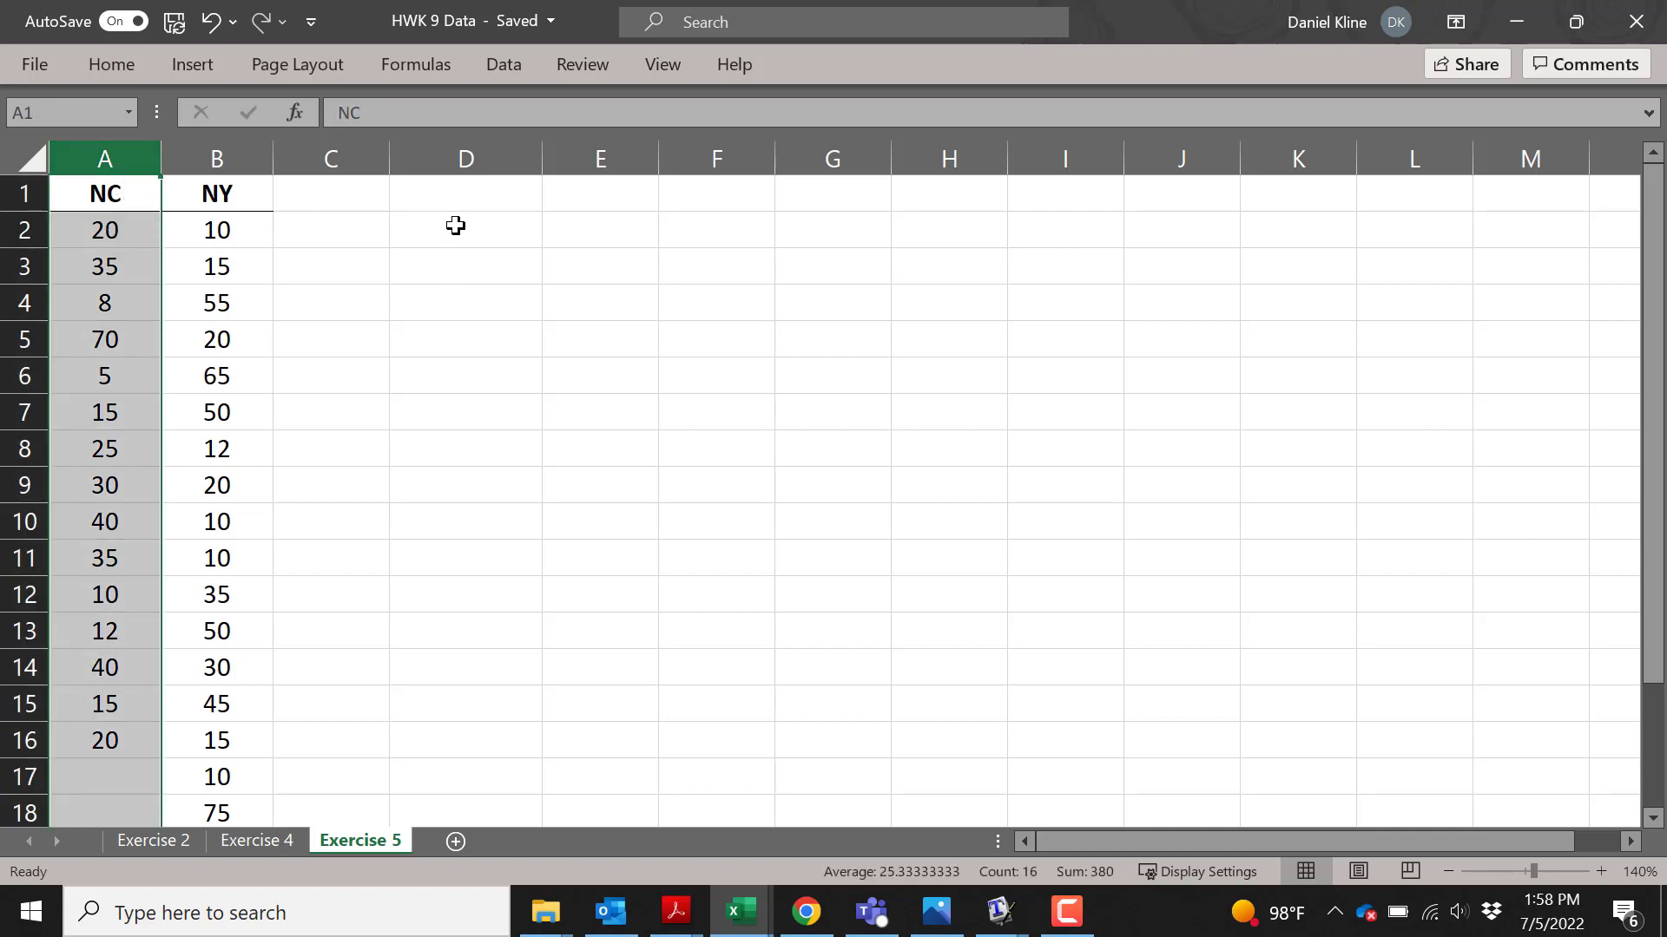
# - Enter =AVERAGE(A2:A16) in D2, returning 25.3333333
pyautogui.click(464, 229)
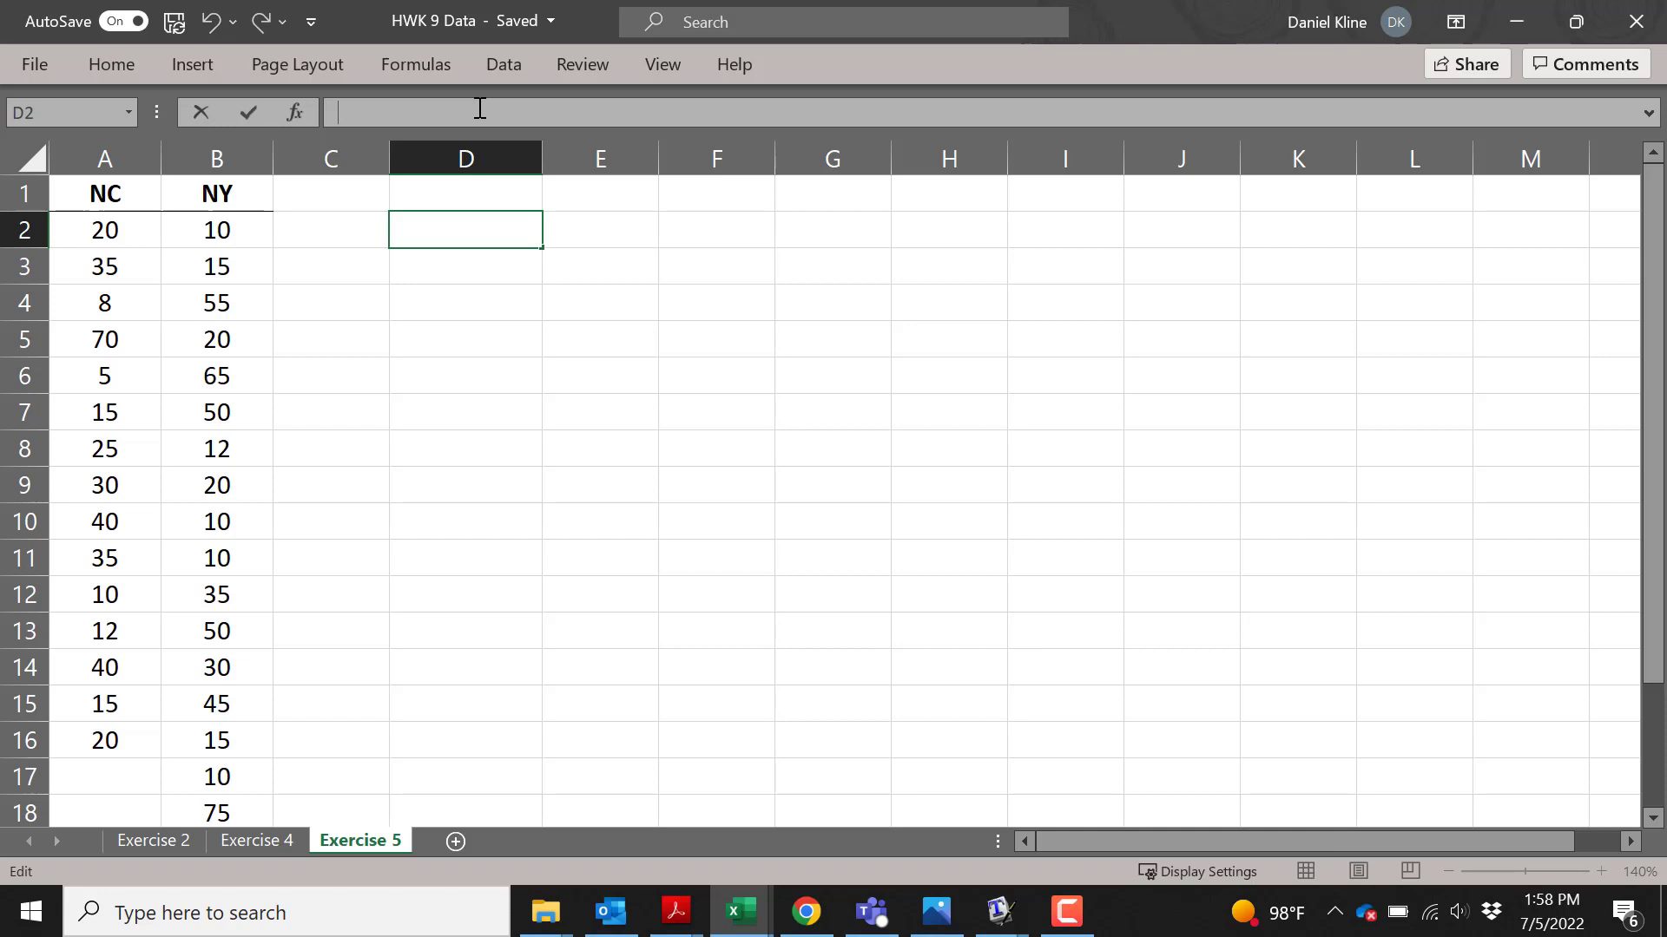
pyautogui.write('=A')
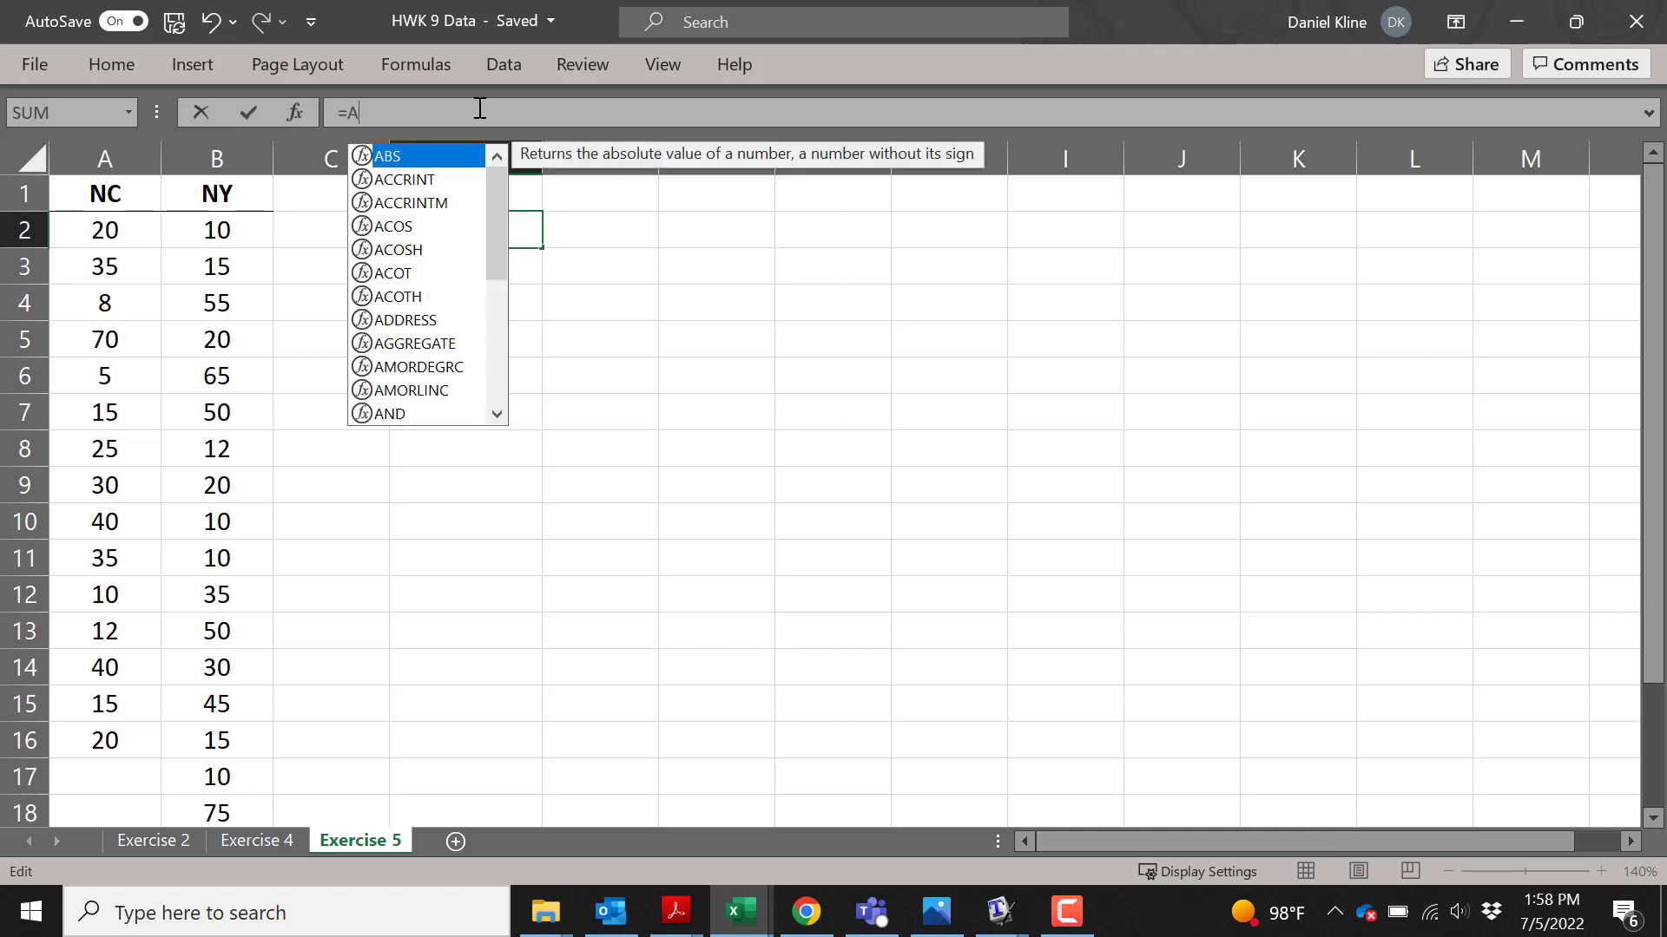
pyautogui.write('ver')
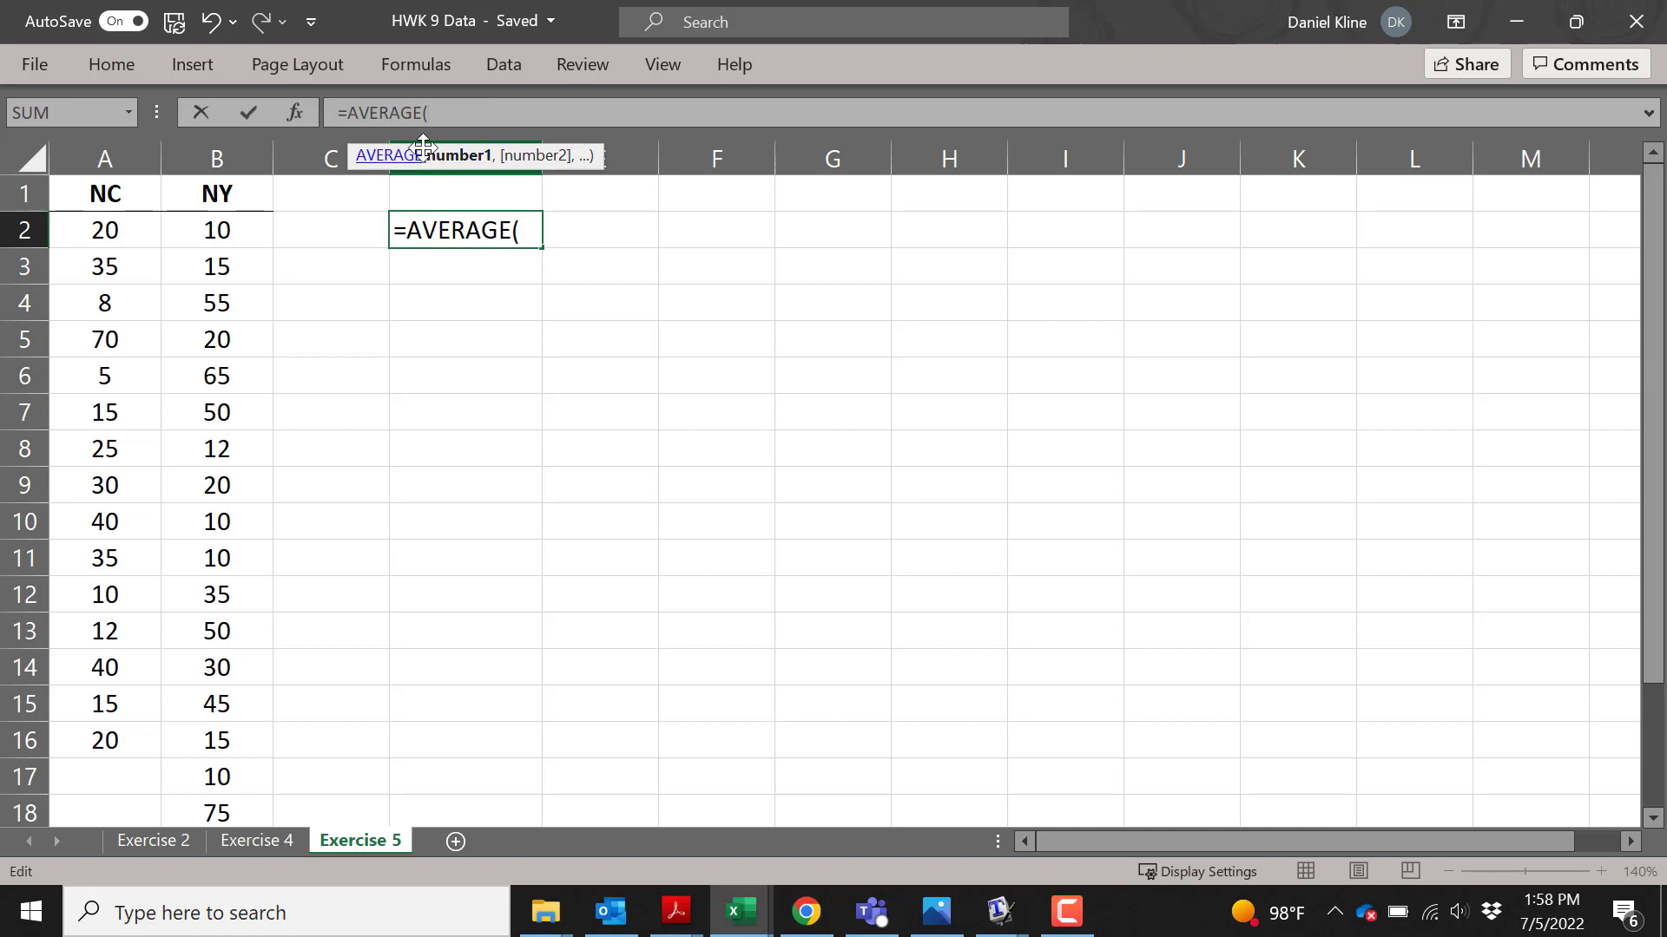
pyautogui.moveTo(158, 239)
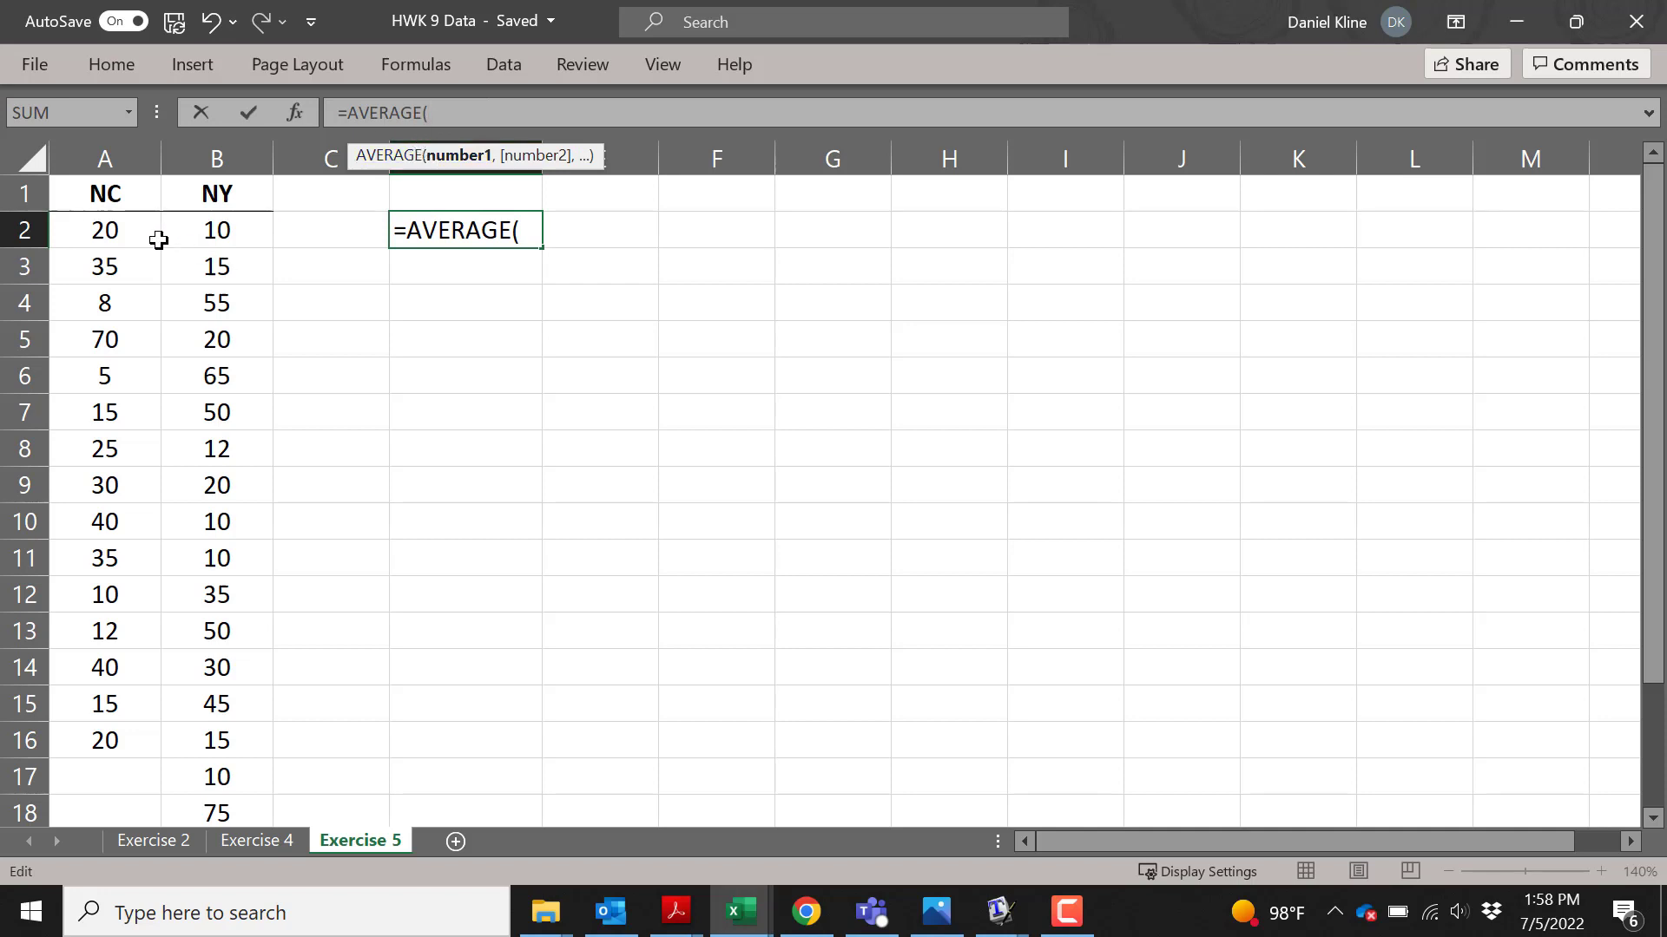
pyautogui.click(104, 230)
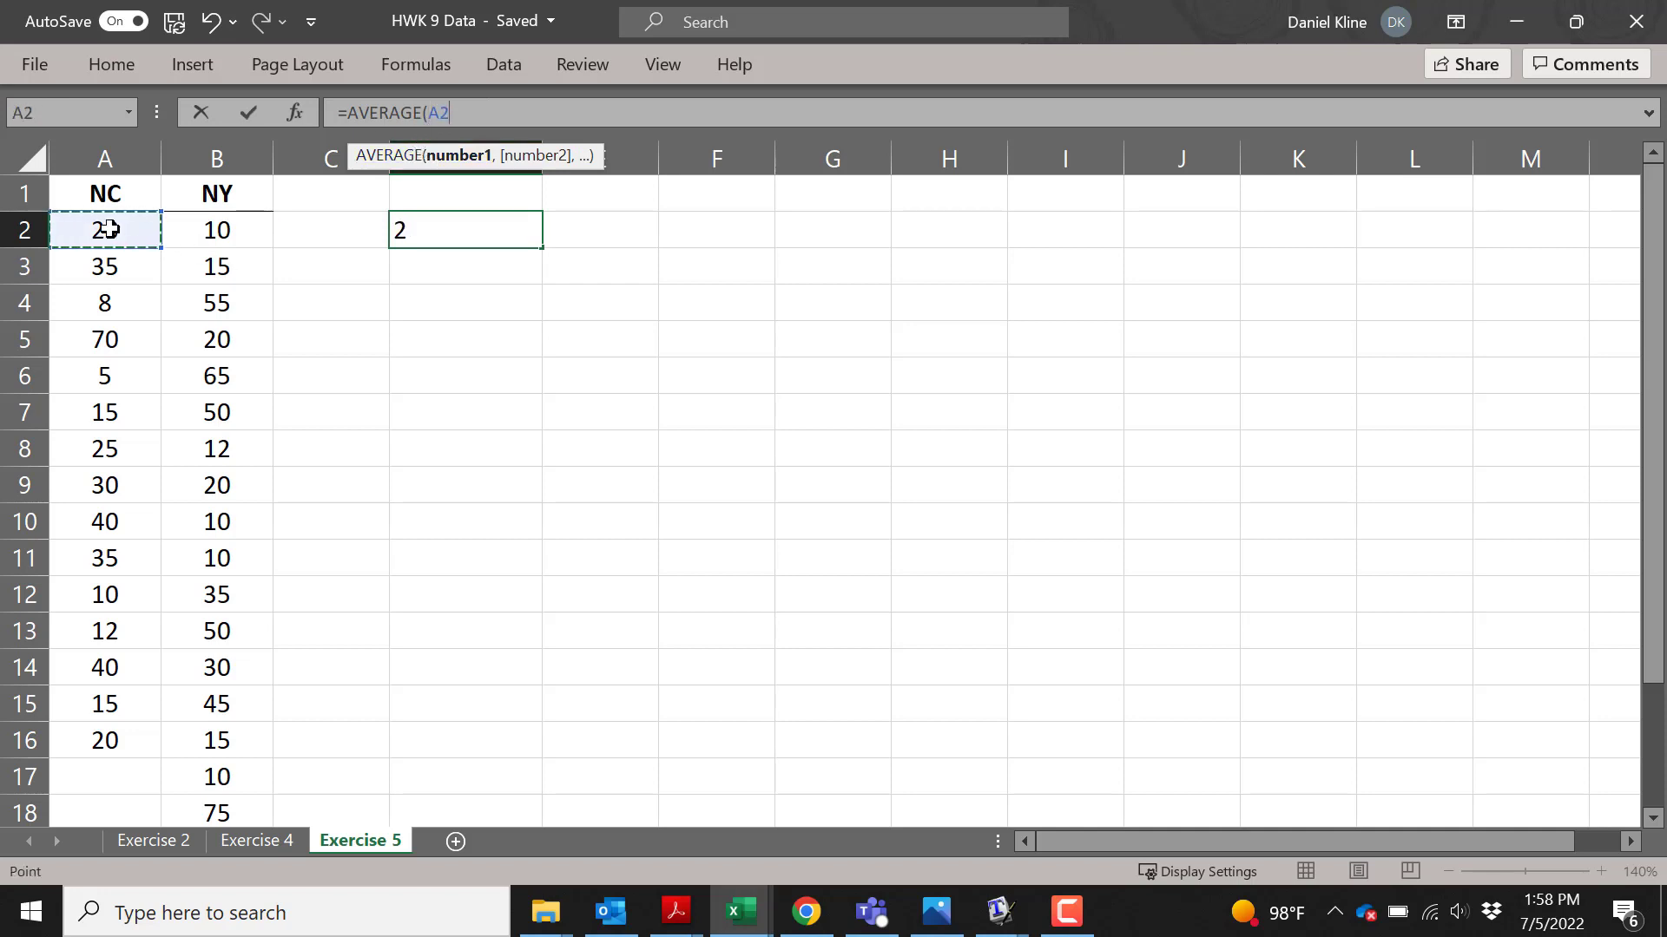
pyautogui.moveTo(105, 230); pyautogui.dragTo(104, 704)
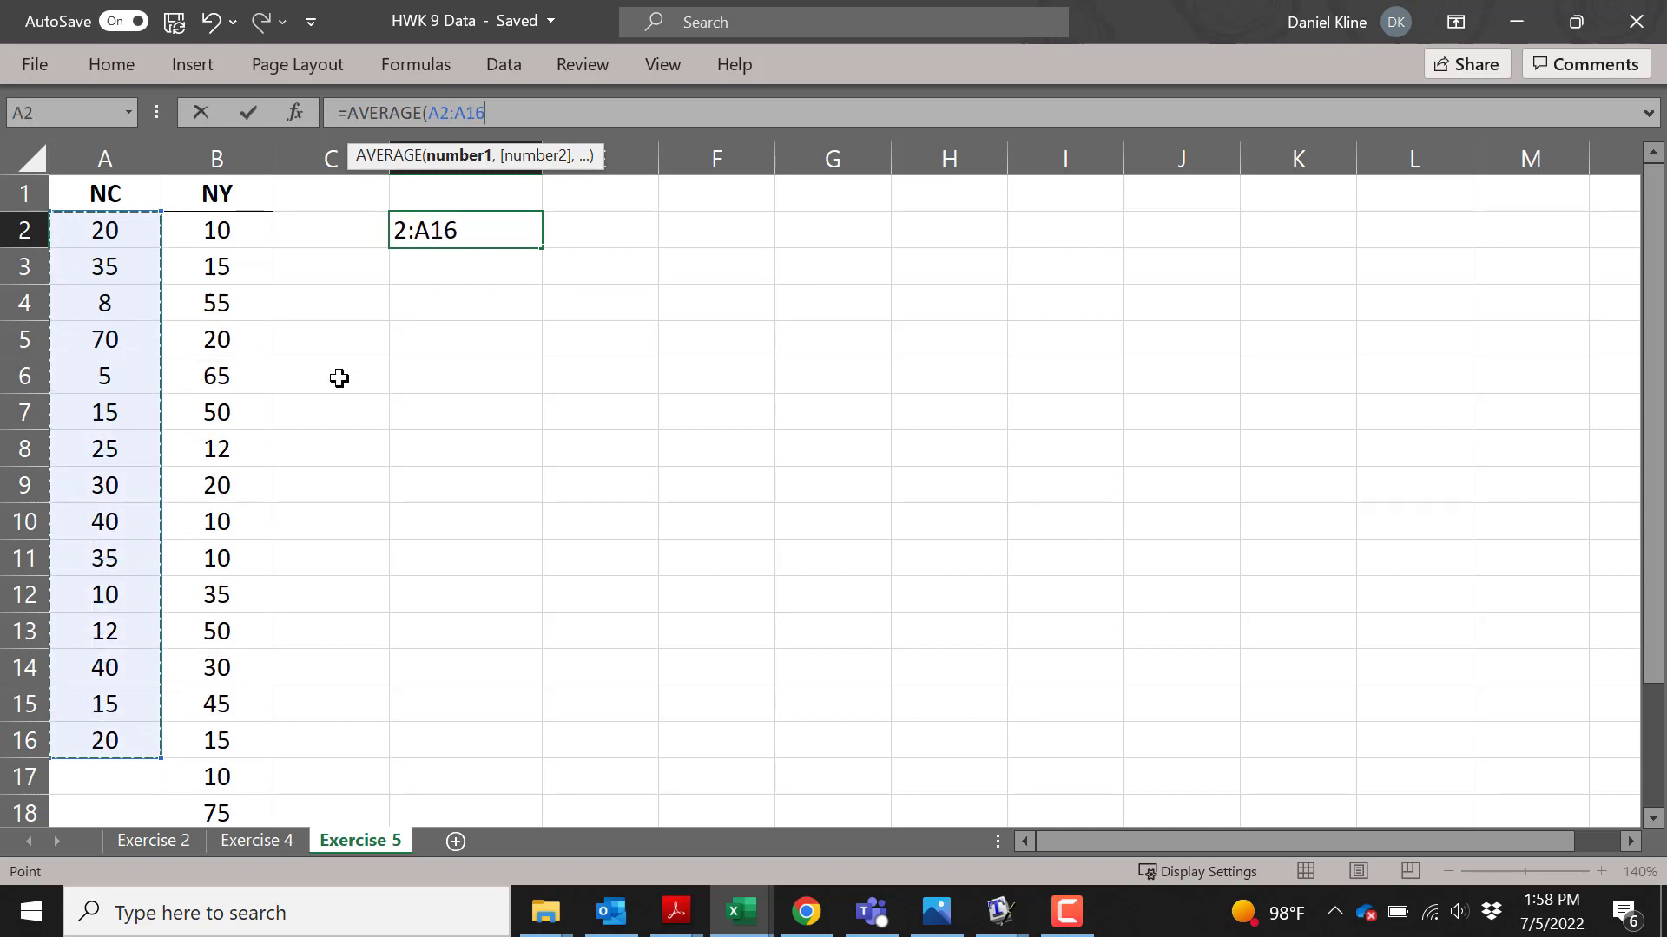
pyautogui.write(')')
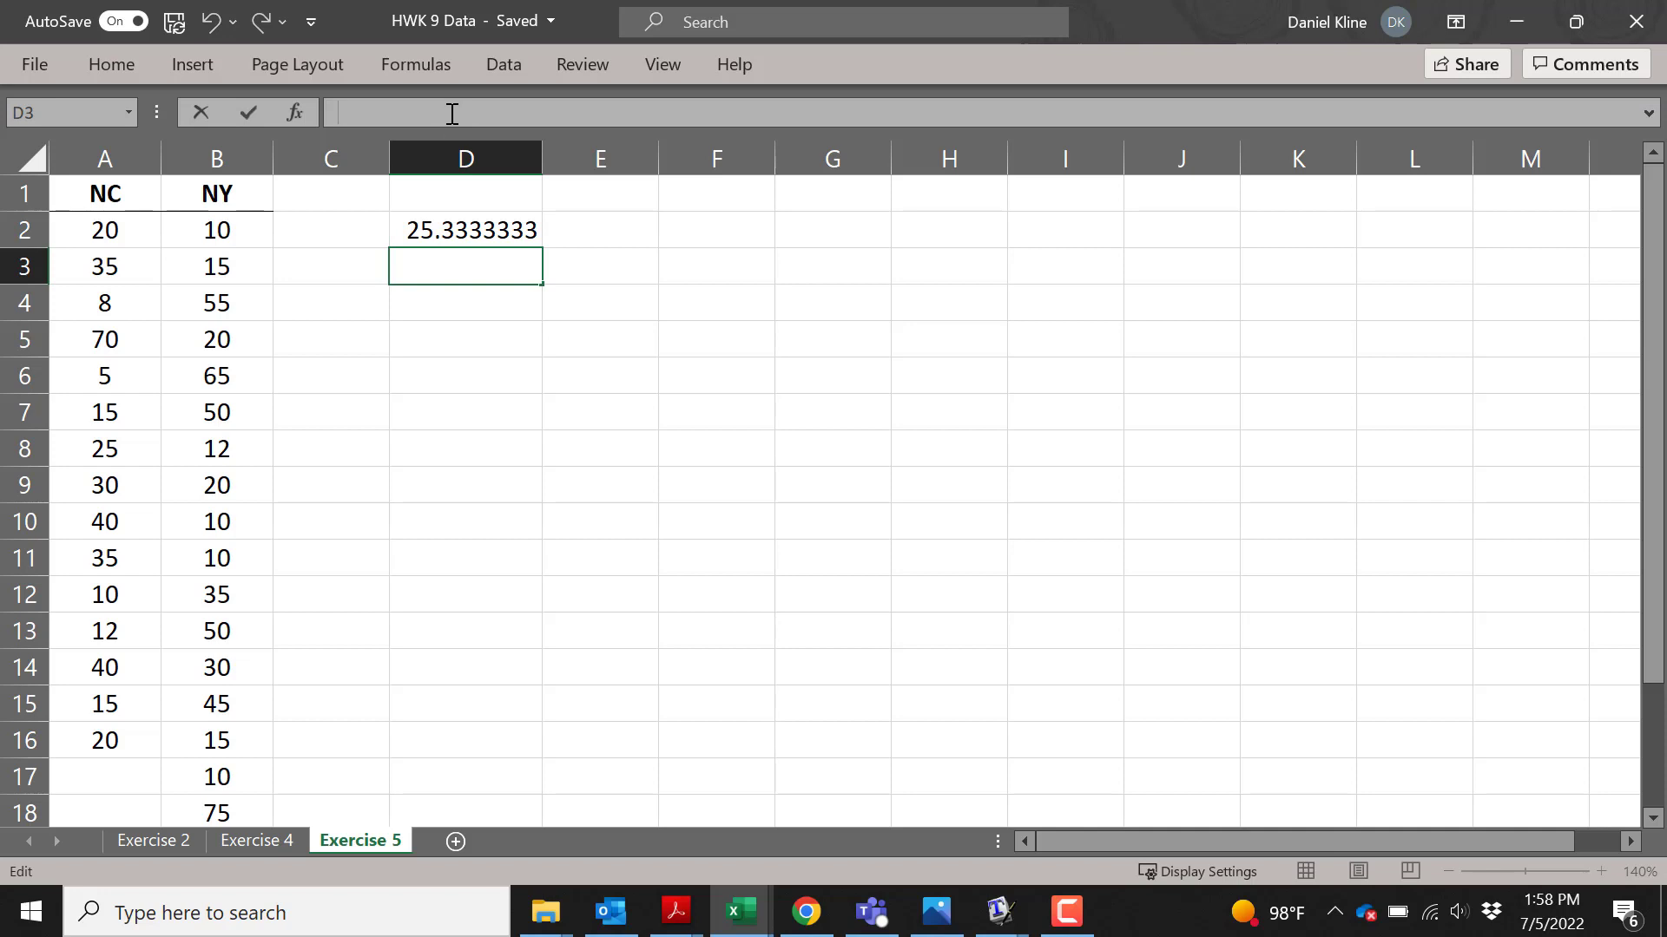
# - Enter =STDEV.S(A2:A16) in D3 (16.9691597), then review the D2 and D3 formulas
pyautogui.write('=S')
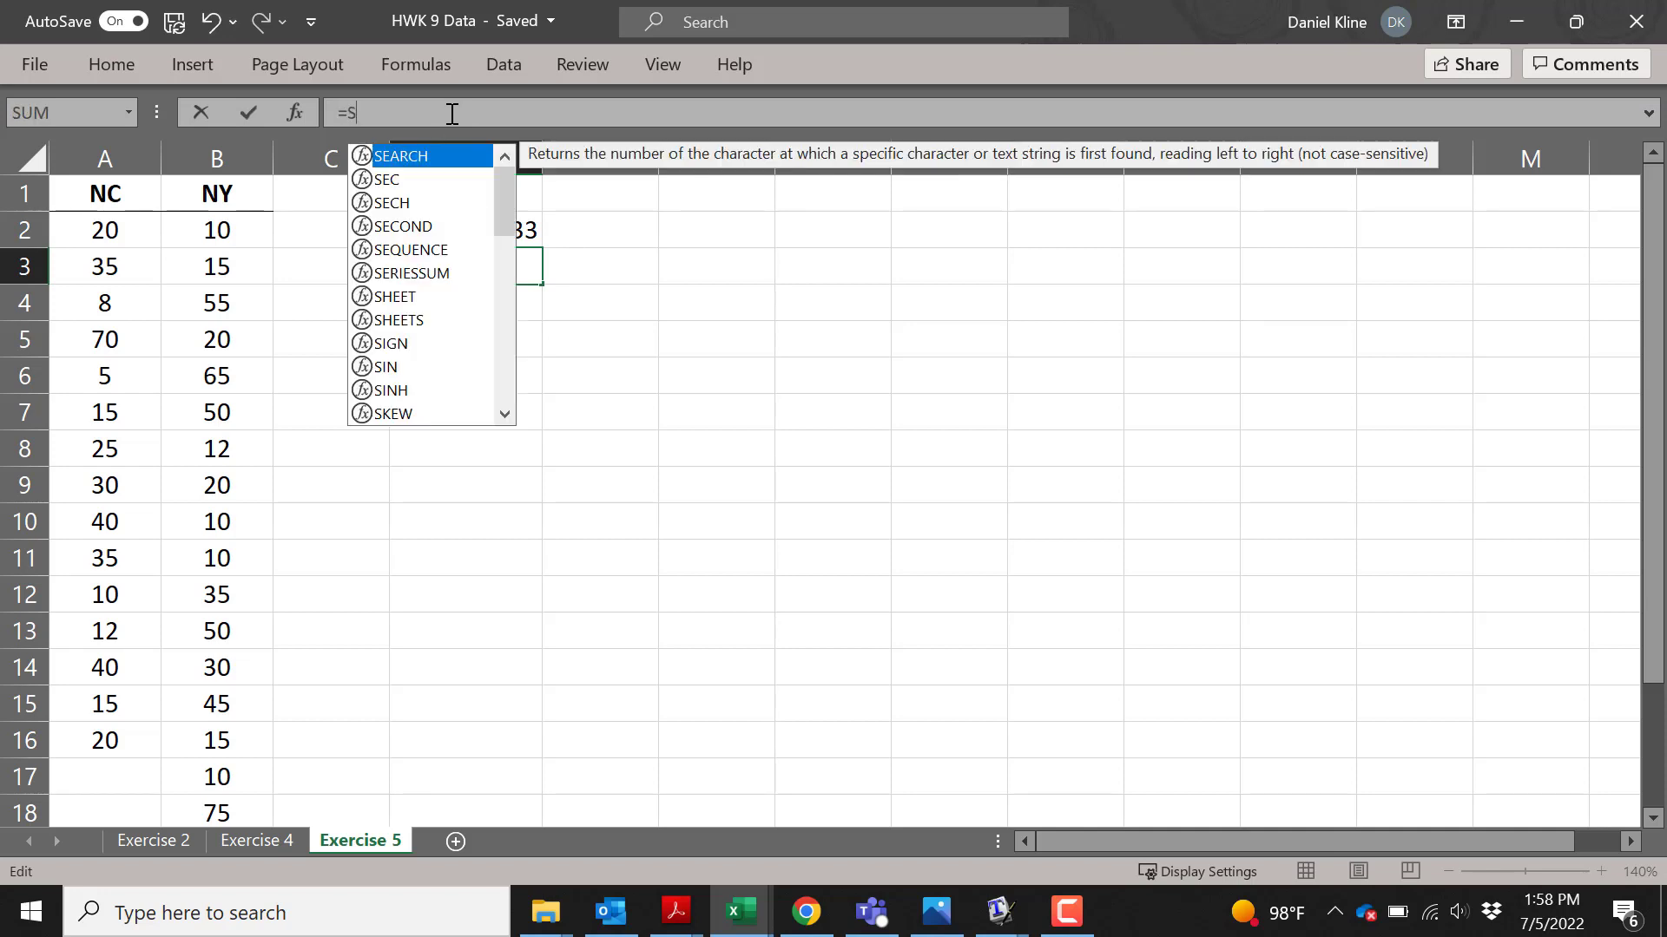
pyautogui.write('t')
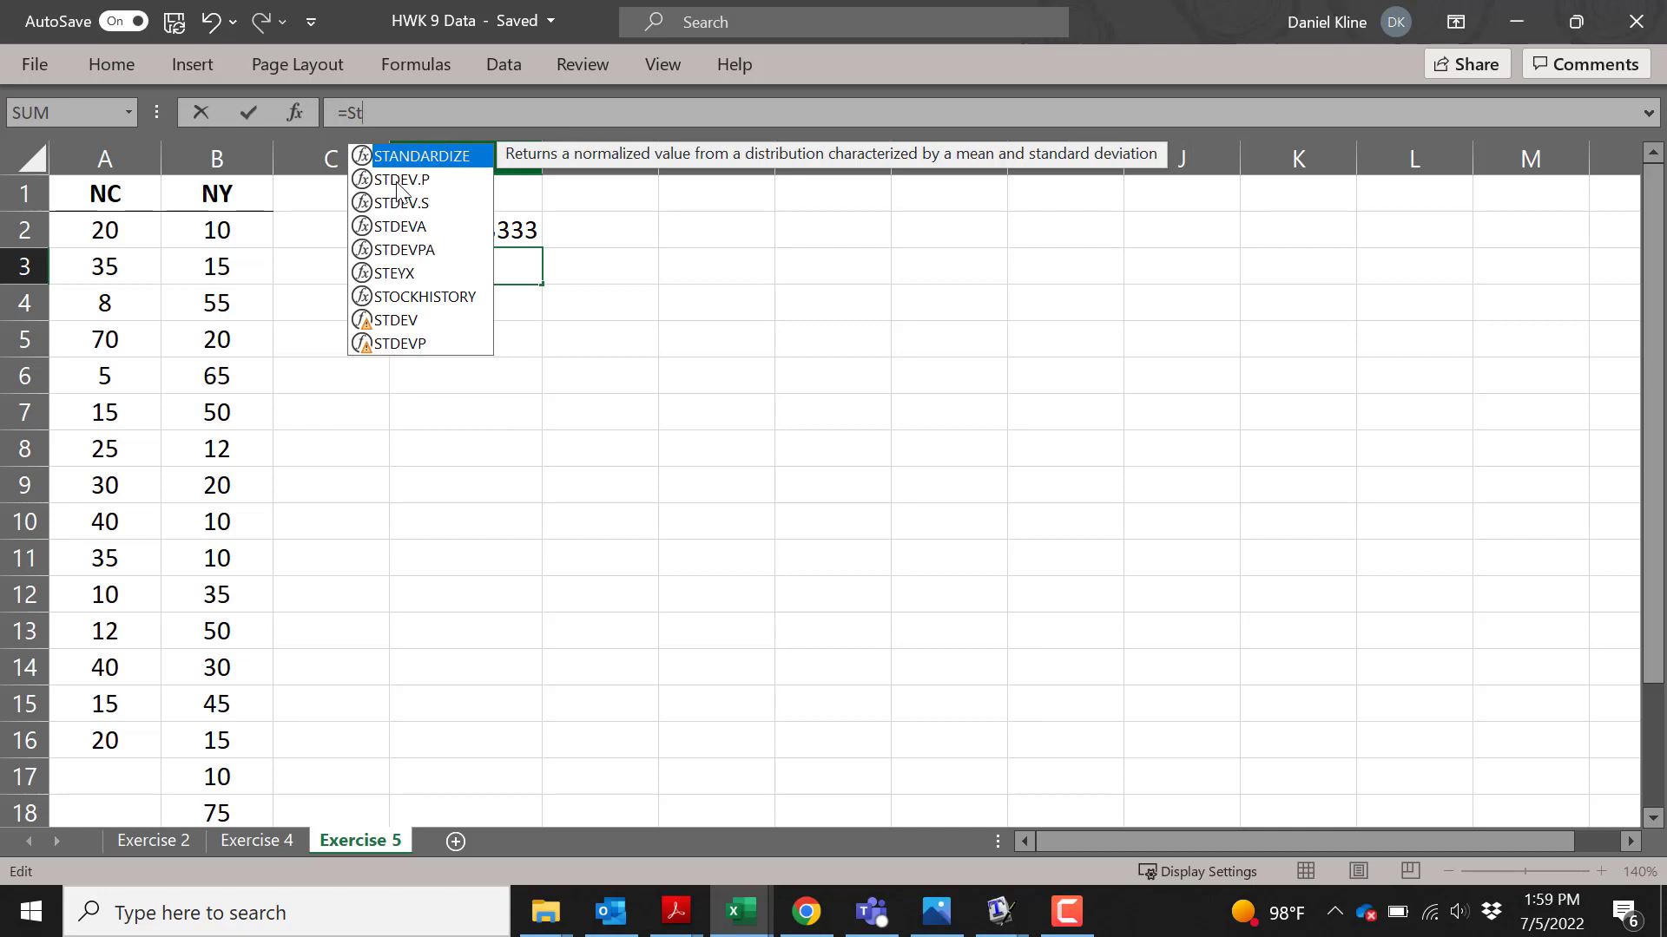
pyautogui.moveTo(394, 218)
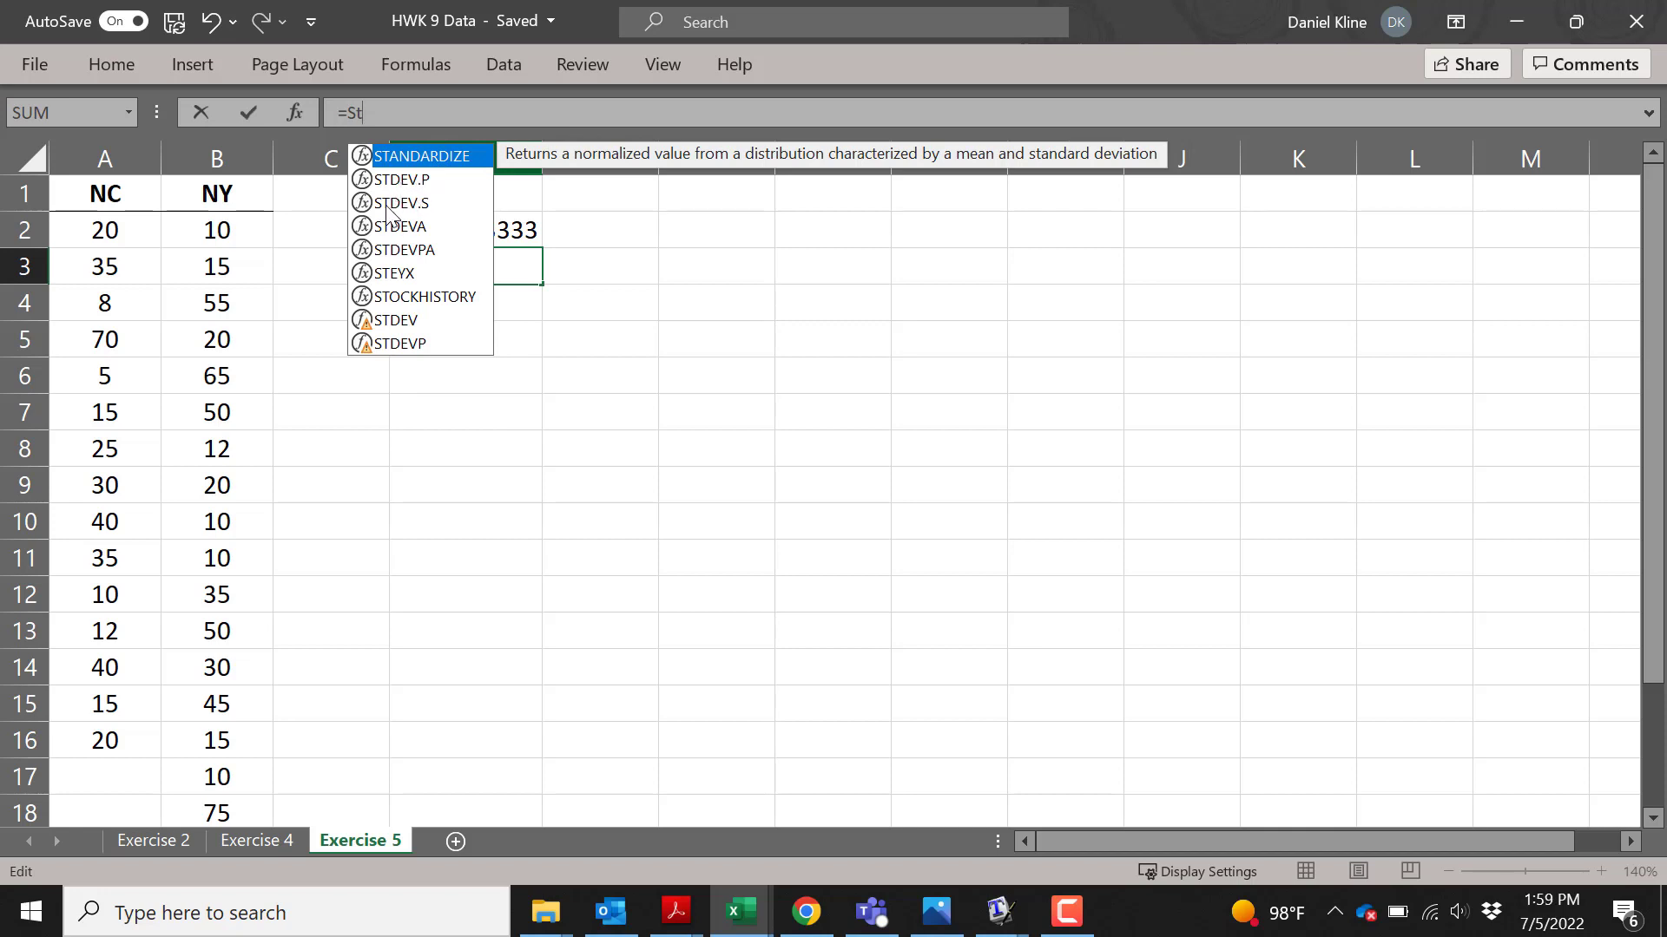
pyautogui.moveTo(434, 189)
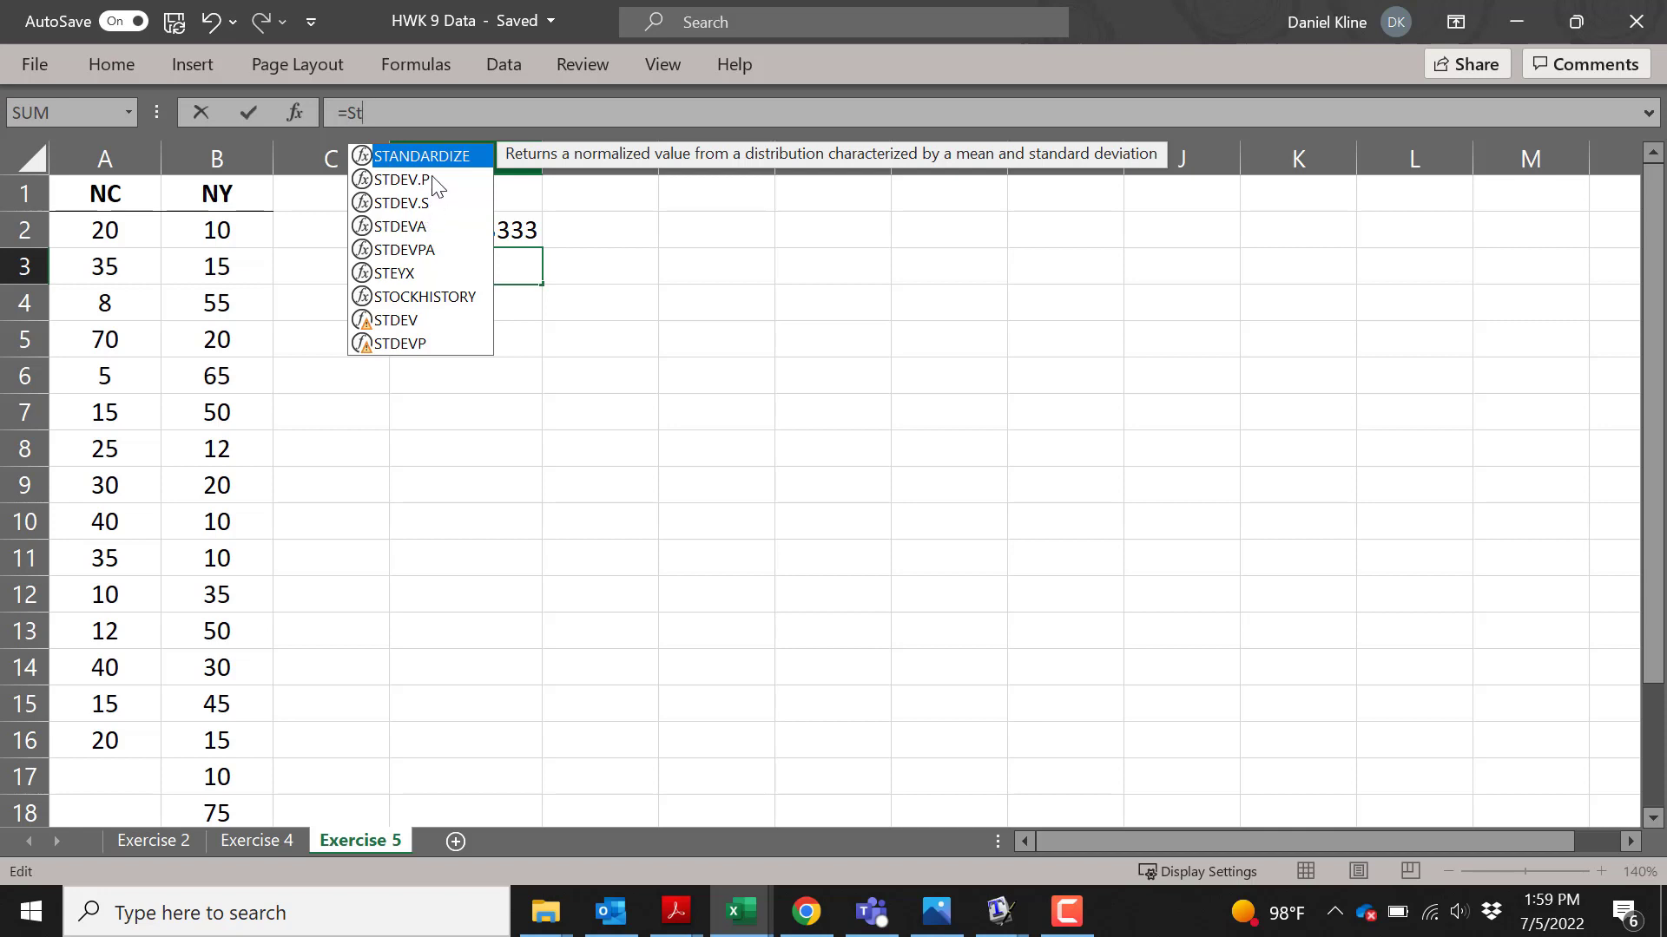
pyautogui.moveTo(432, 209)
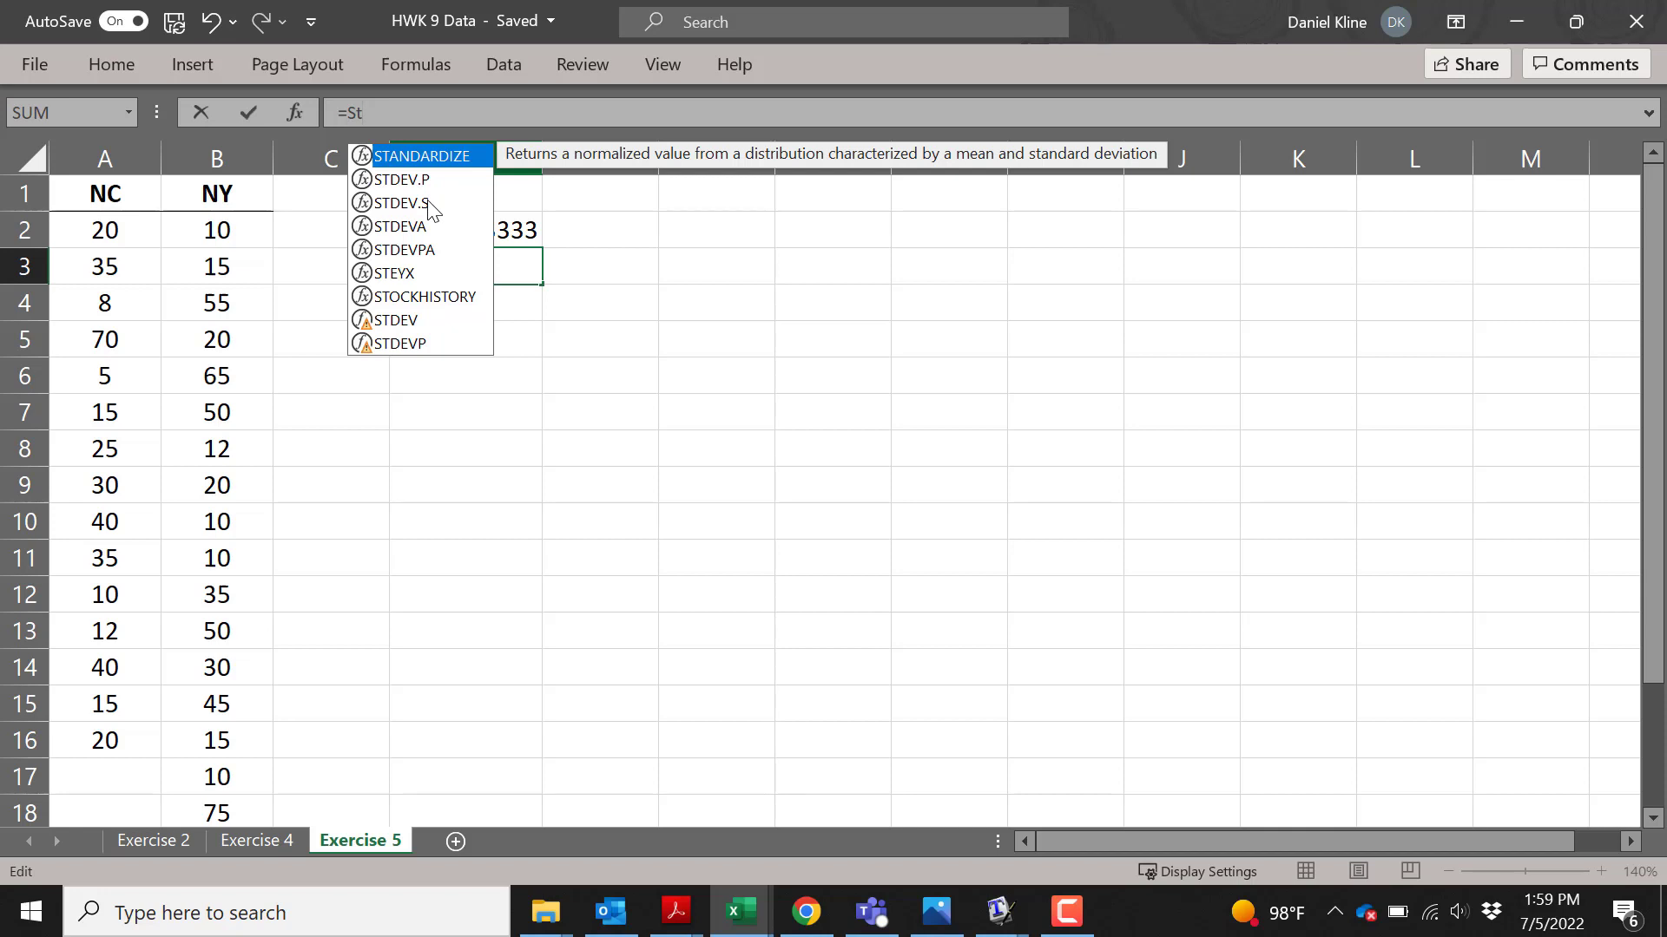
pyautogui.moveTo(402, 202)
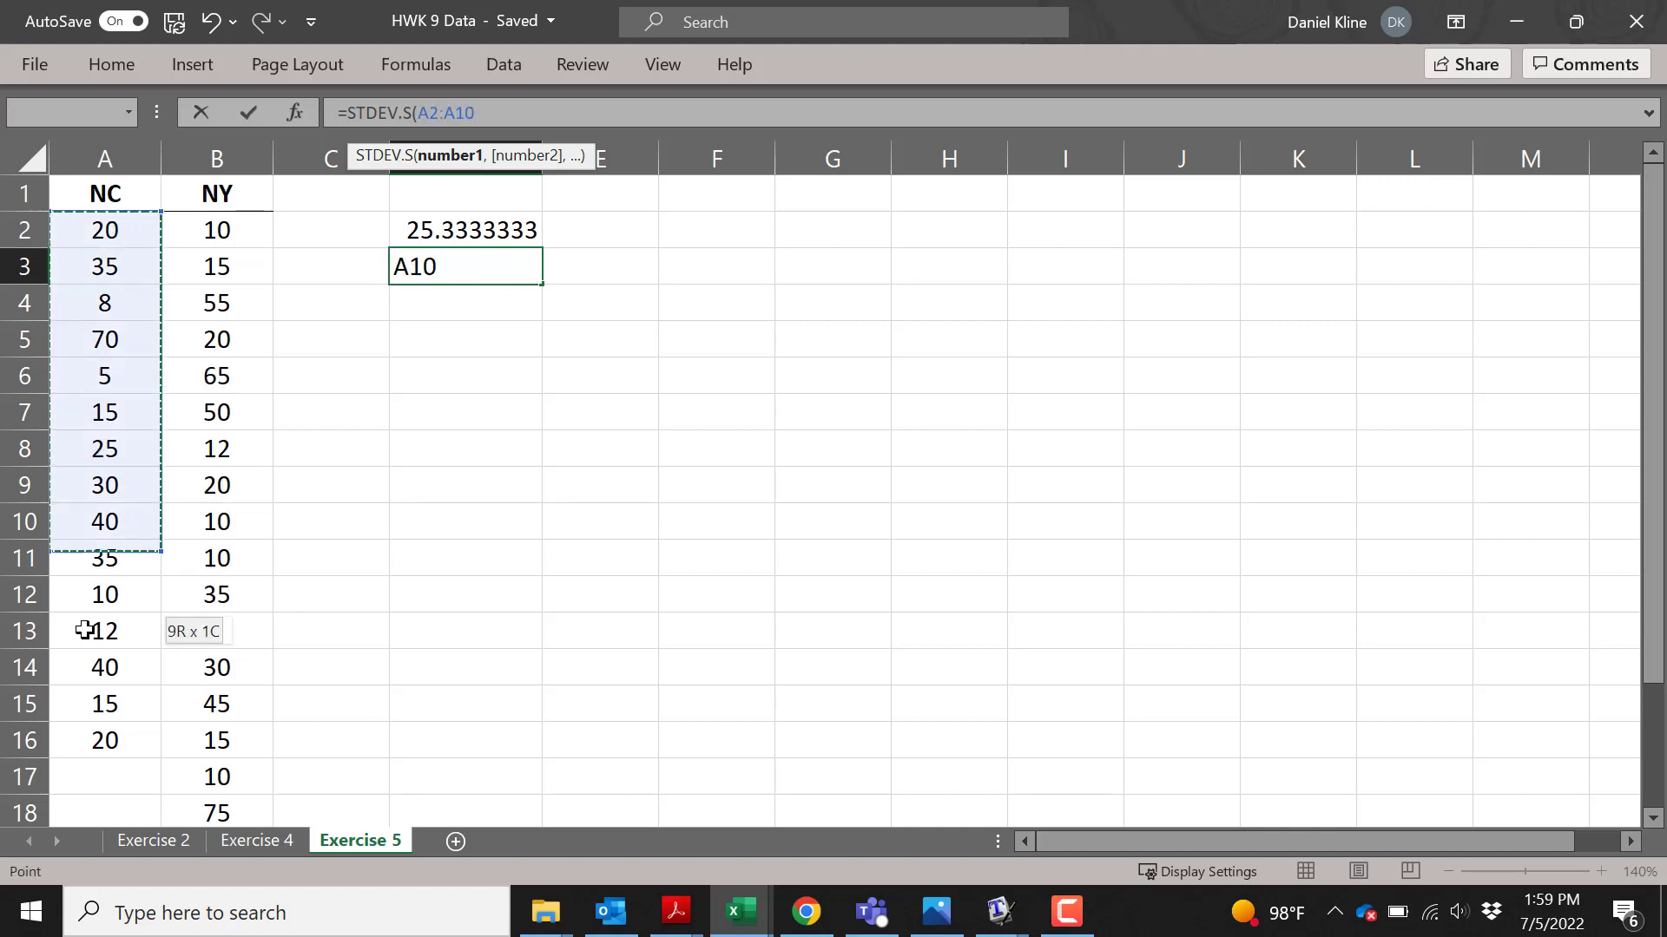
pyautogui.moveTo(105, 521); pyautogui.dragTo(104, 740)
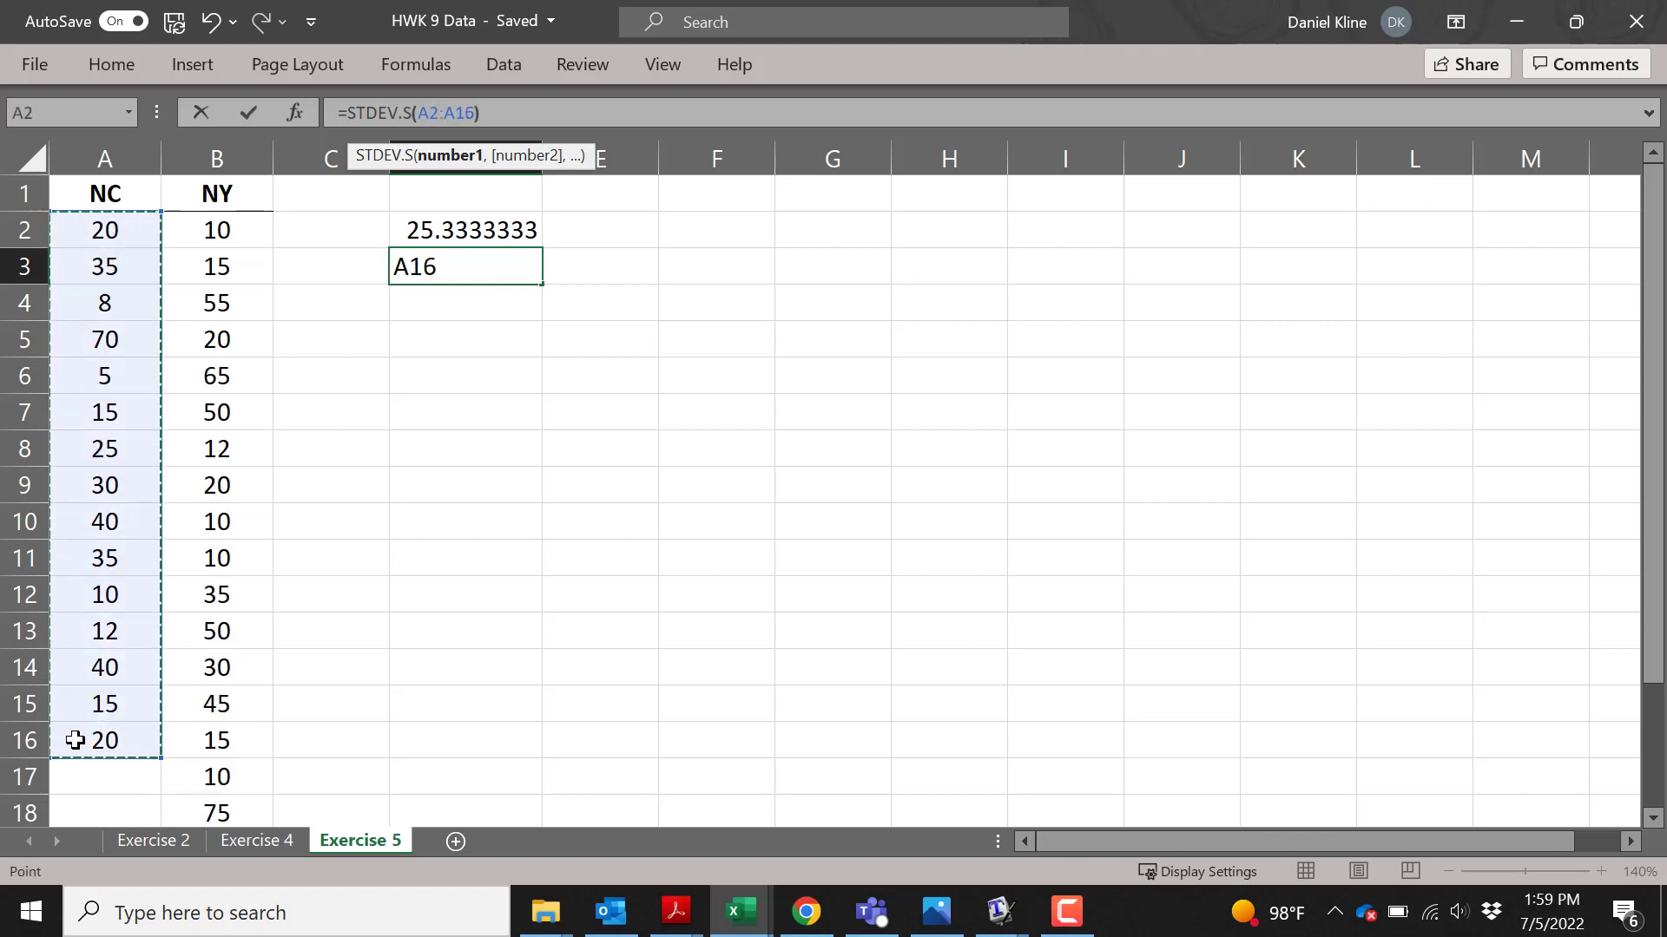
pyautogui.press('Enter')
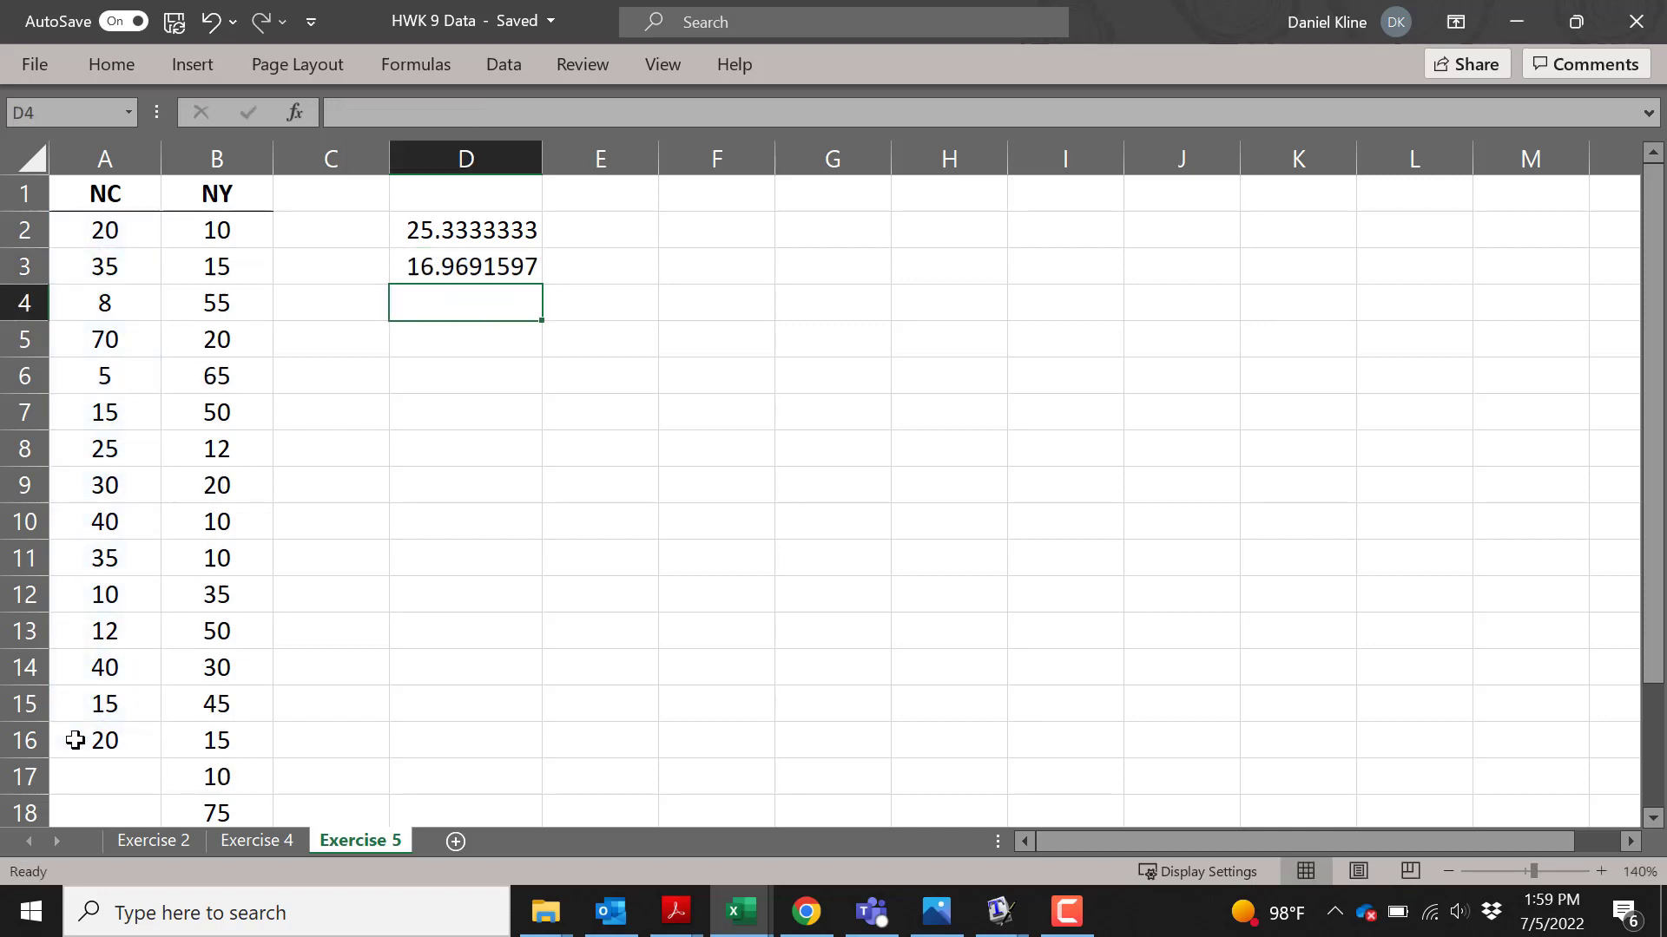
pyautogui.click(464, 229)
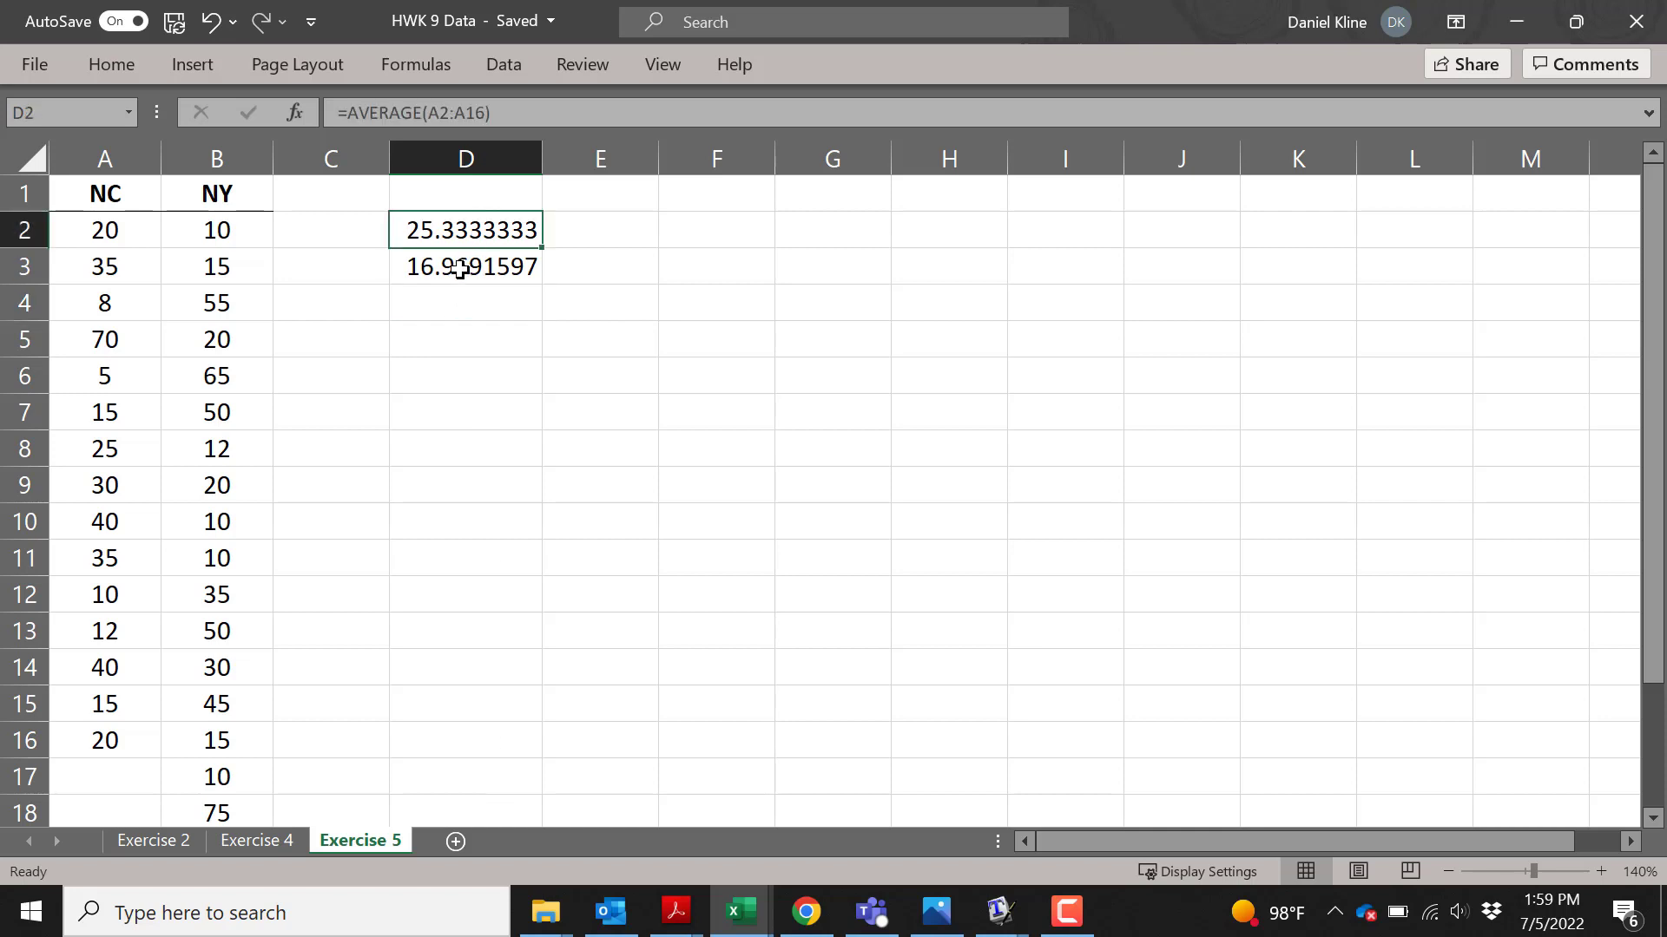
pyautogui.click(464, 265)
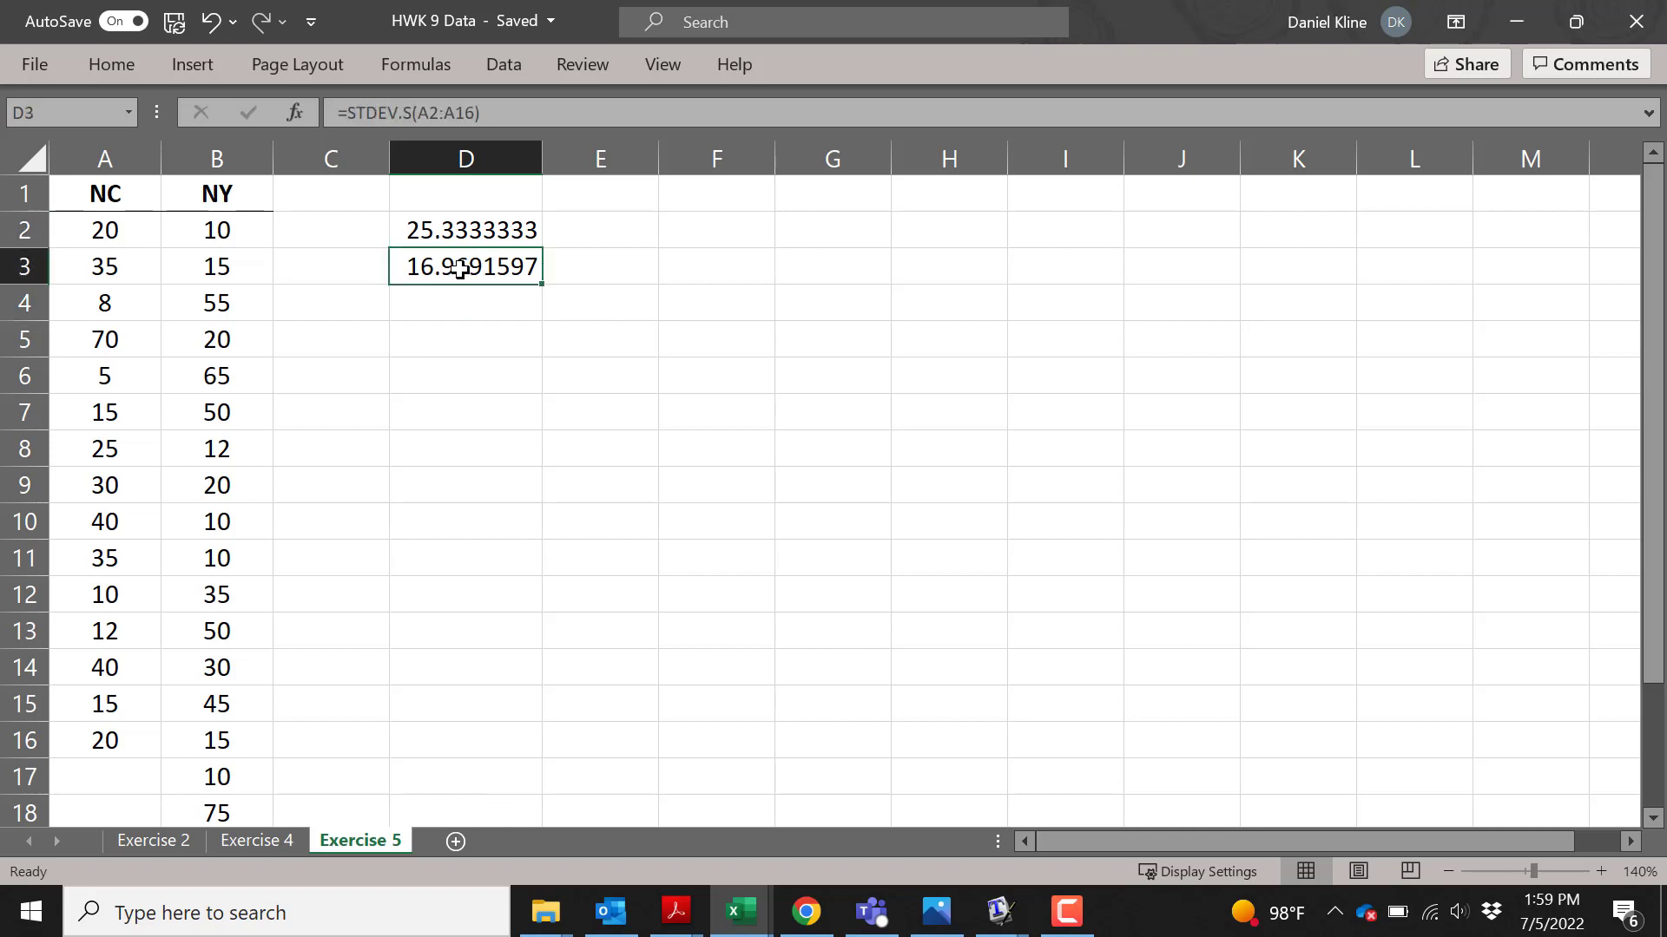